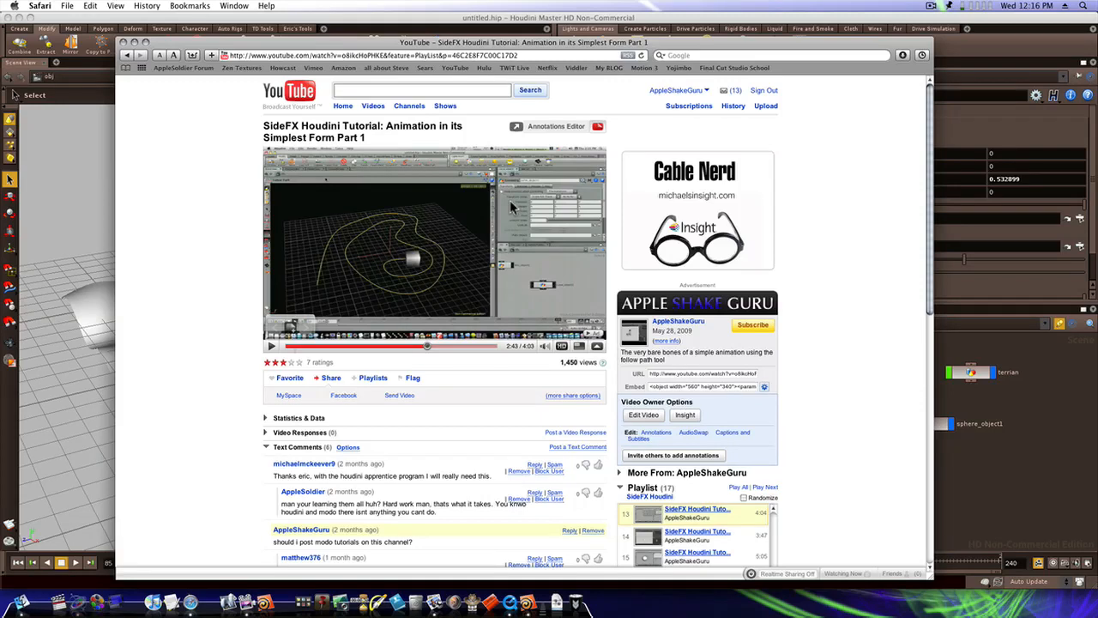
mouse_move(506, 202)
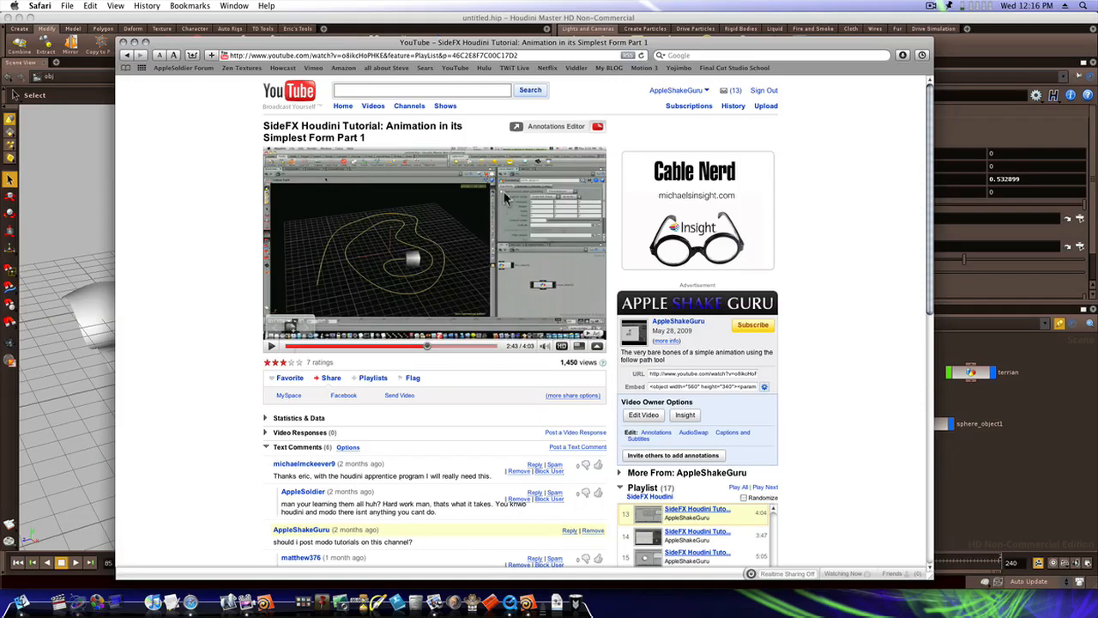
mouse_move(436, 141)
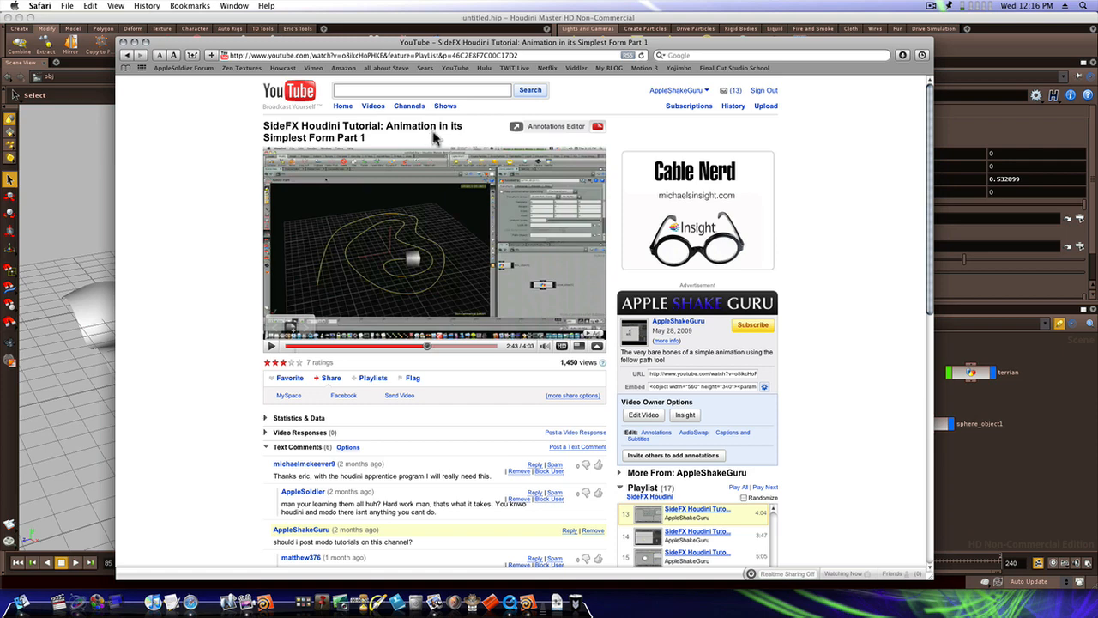
mouse_move(410, 284)
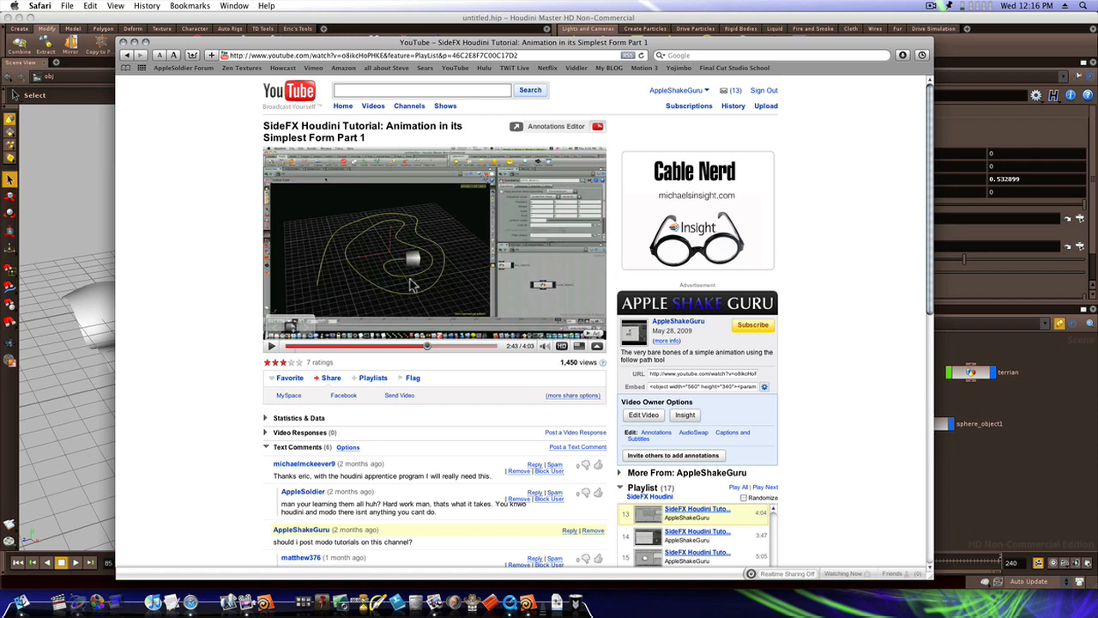
mouse_move(438, 288)
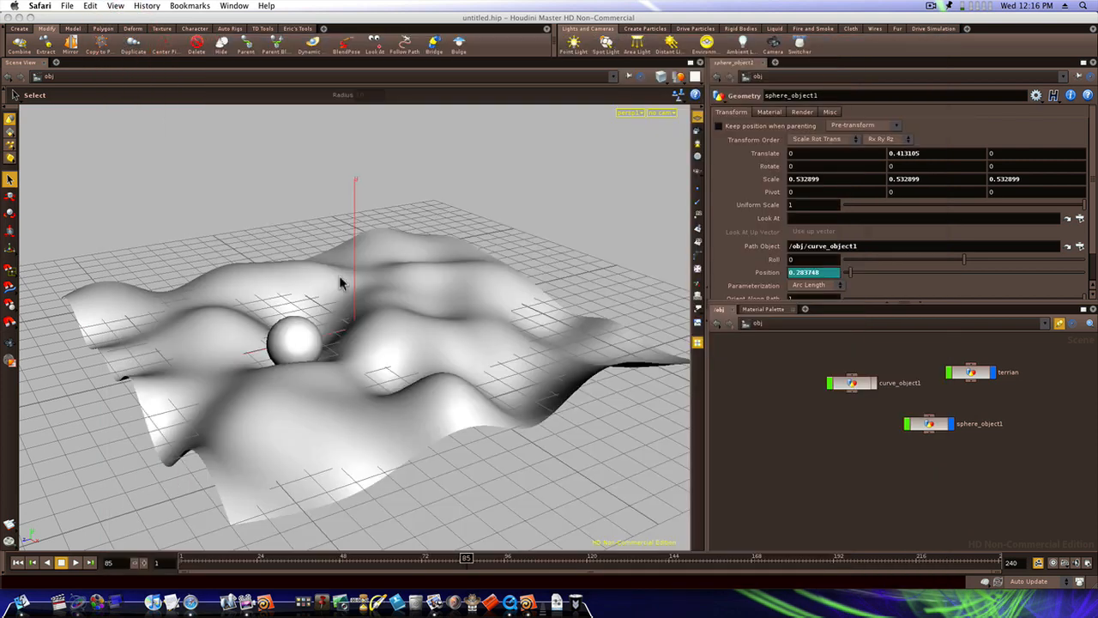
Step: Scrub the timeline from the start forward to watch the sphere cross the terrain
left_click_drag(466, 557, 186, 558)
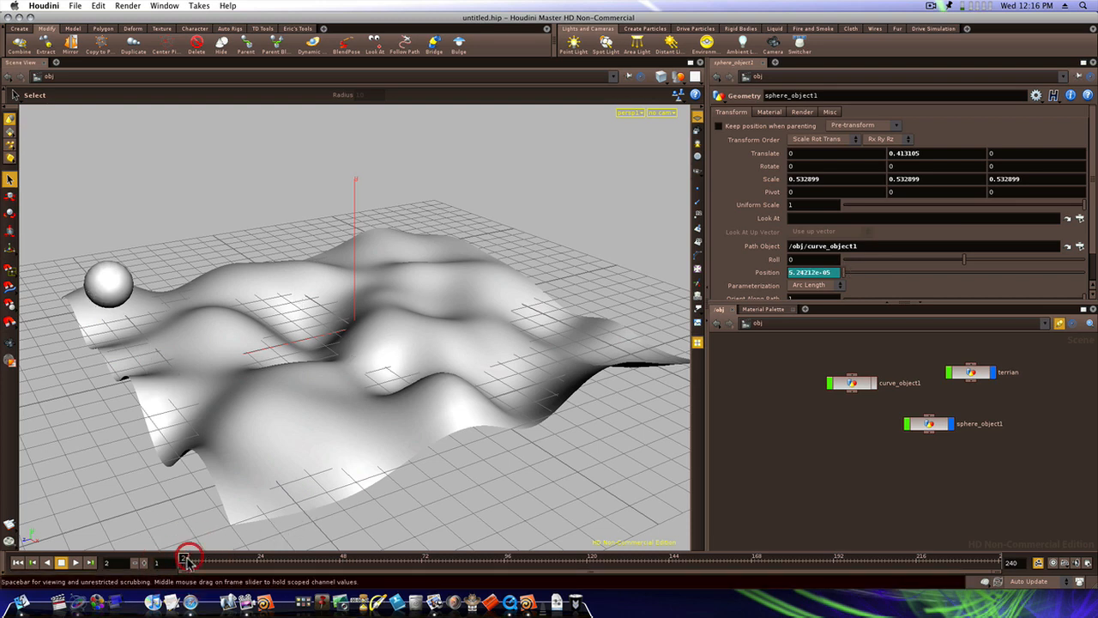
left_click_drag(187, 560, 515, 559)
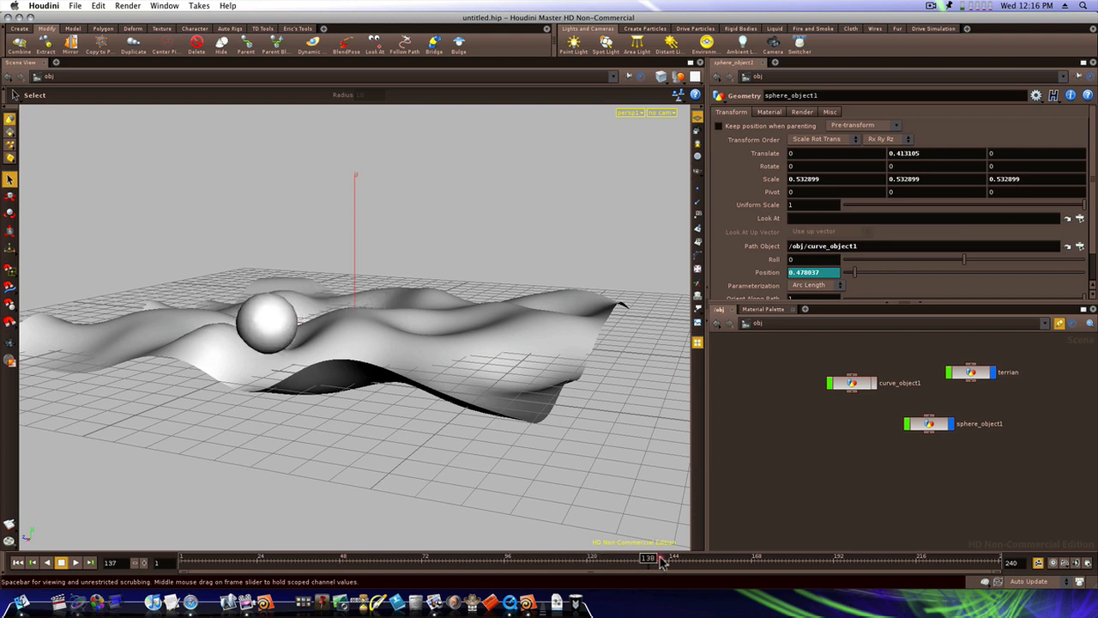
left_click_drag(649, 558, 677, 558)
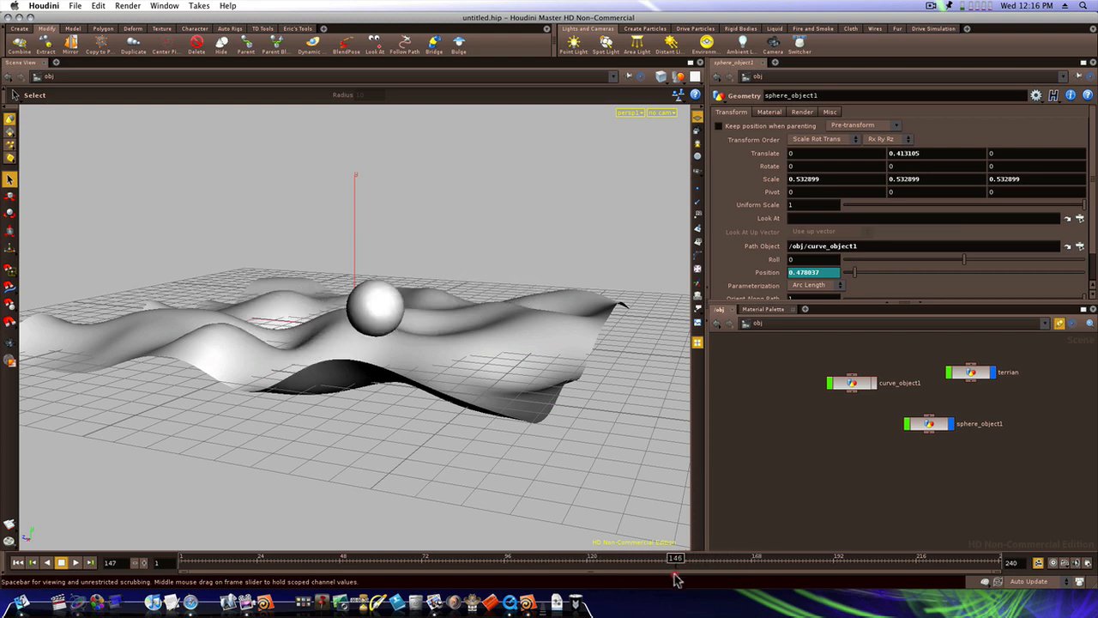
left_click_drag(676, 559, 494, 559)
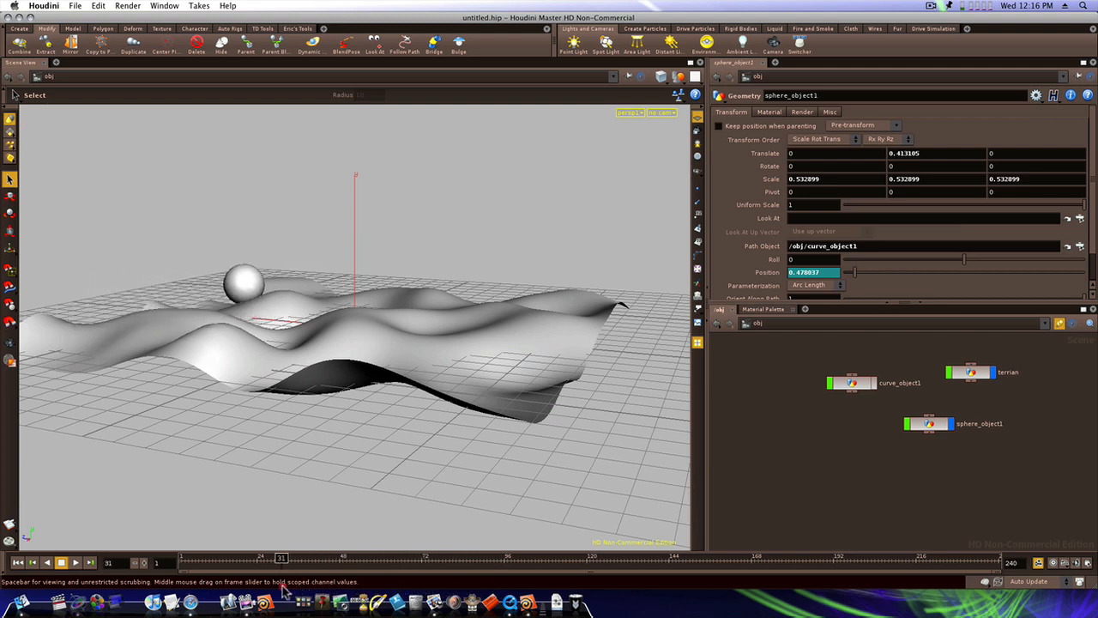
Step: Scrub the animation again back and forth to confirm the sphere rides the surface
left_click(247, 558)
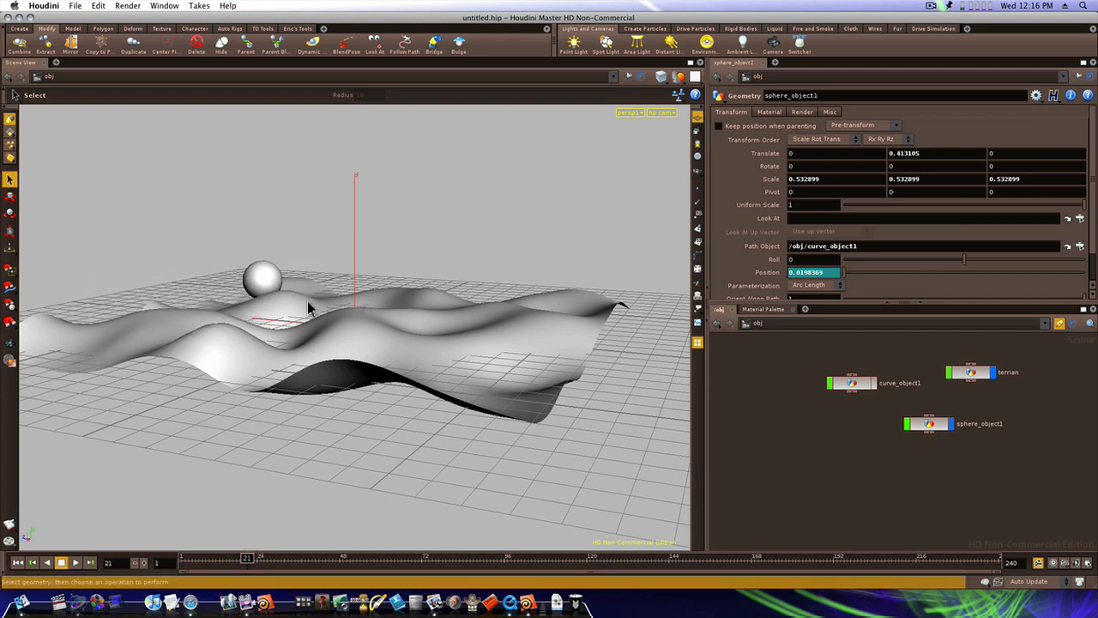
mouse_move(186, 388)
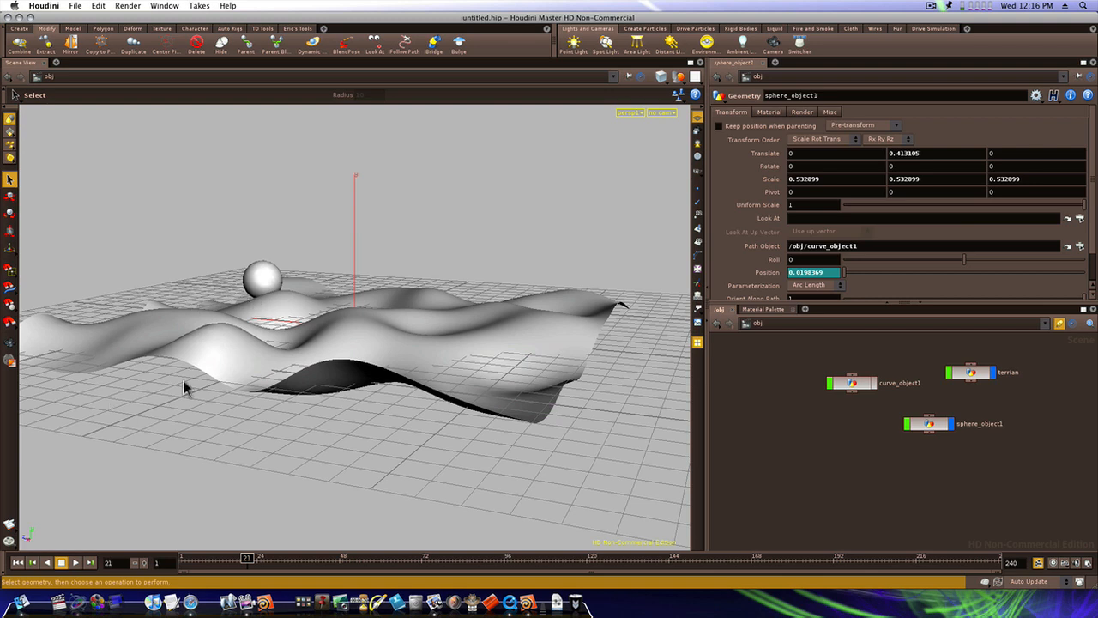
left_click_drag(247, 563, 288, 563)
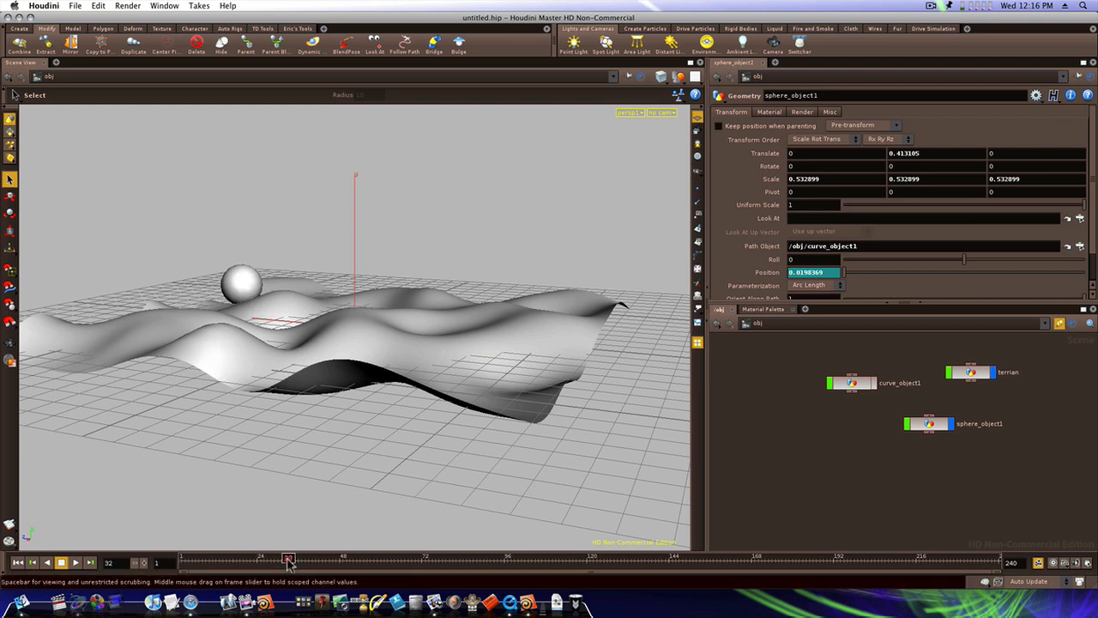
left_click_drag(288, 563, 484, 563)
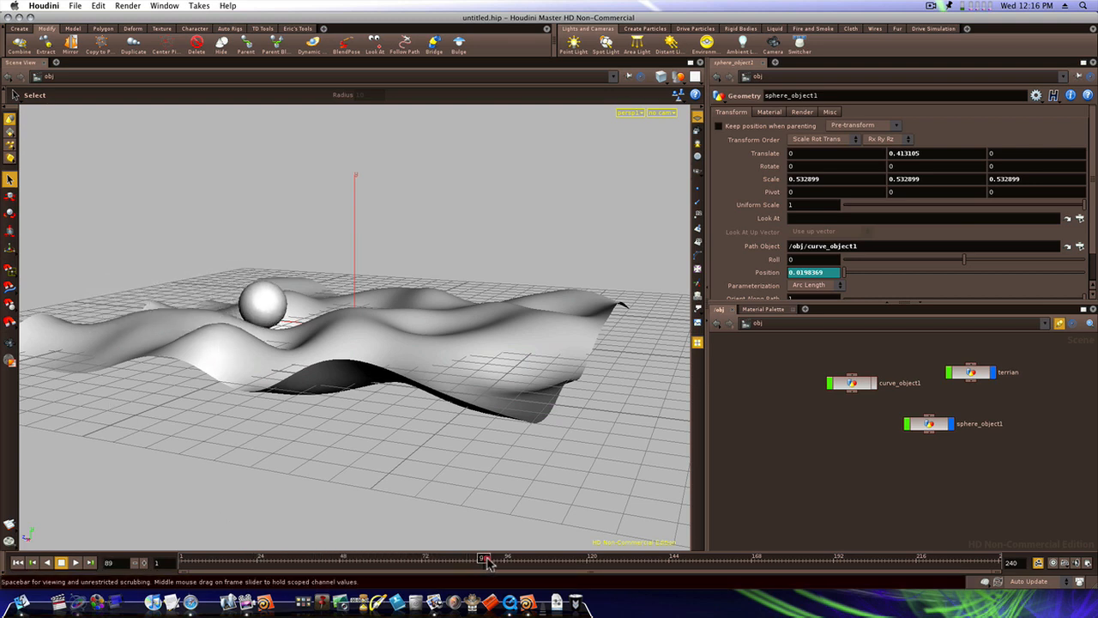
left_click_drag(484, 563, 333, 563)
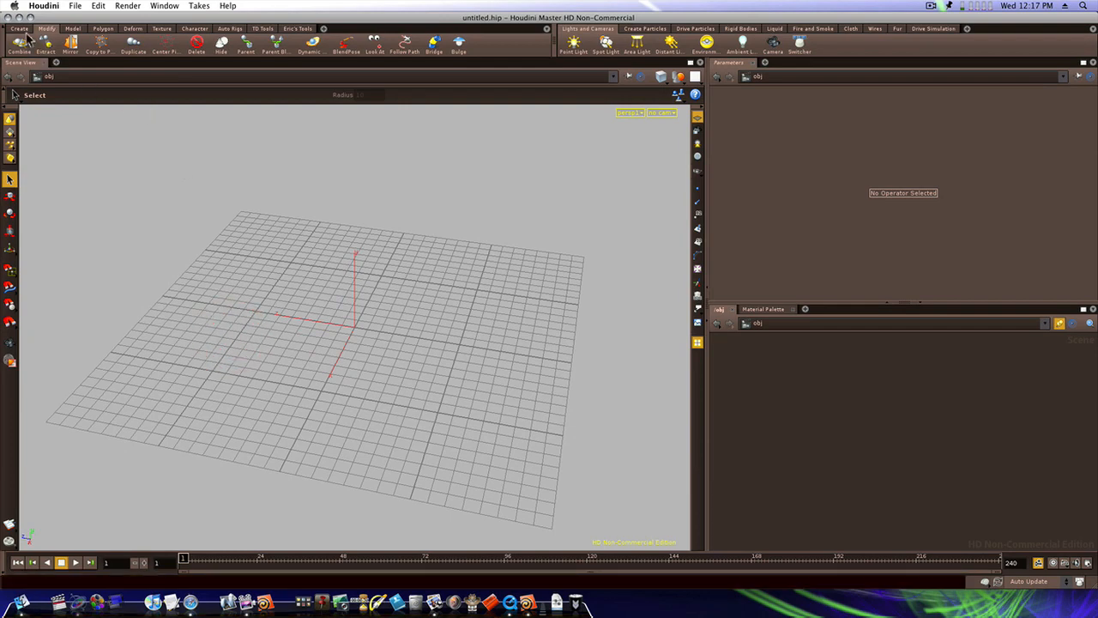
Step: Add a Grid object to the scene from the Create shelf
left_click(19, 28)
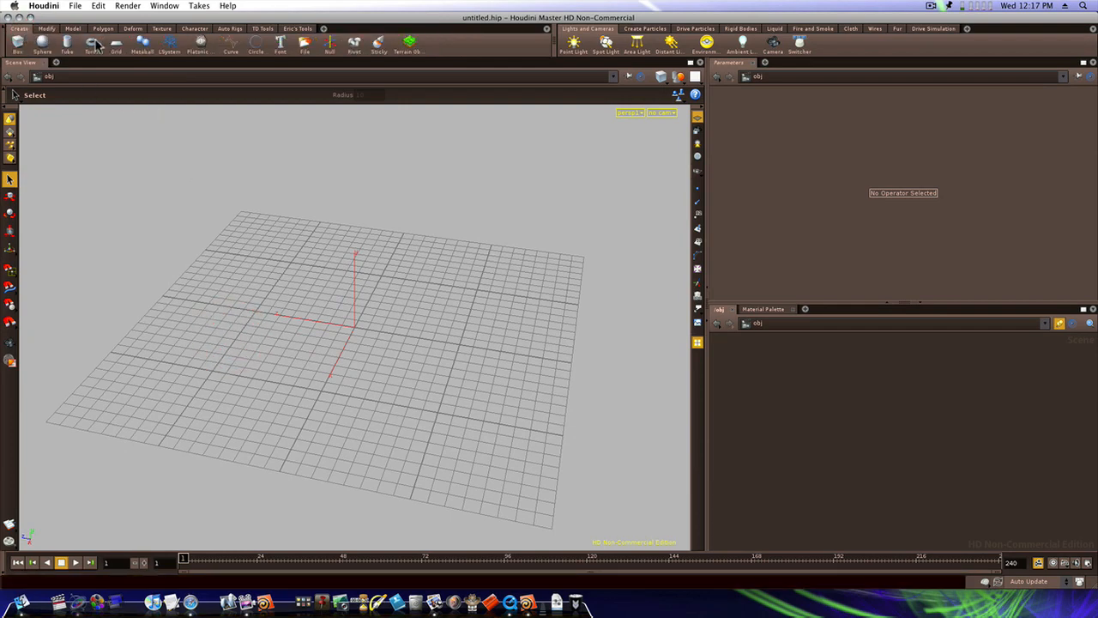
left_click(116, 42)
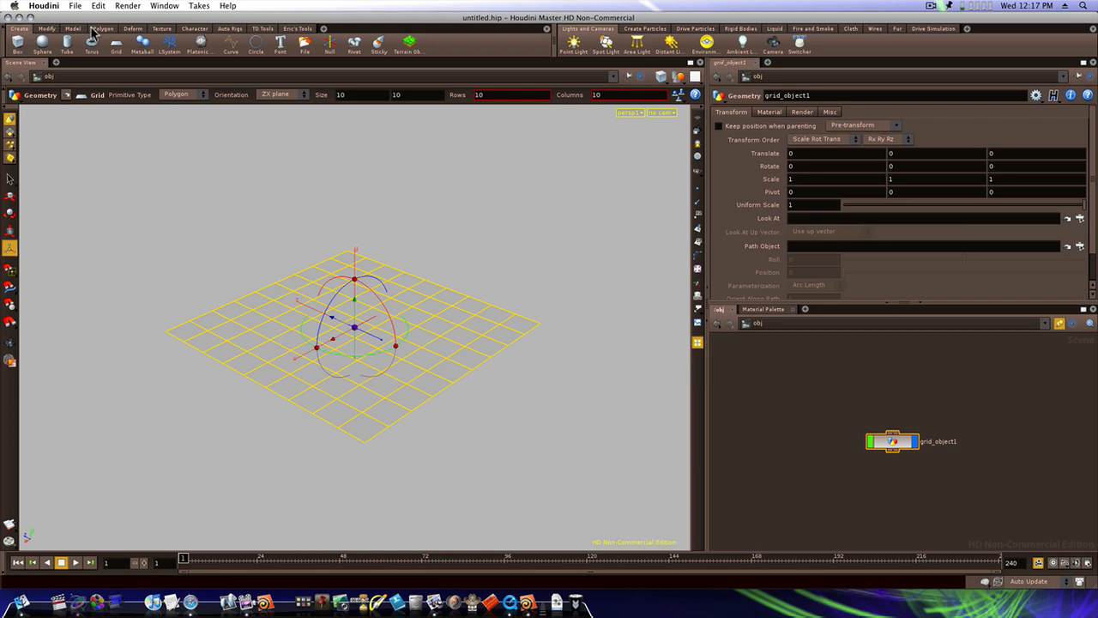
Step: Deform the grid with the Mountain tool and raise its height to 1.9
left_click(134, 27)
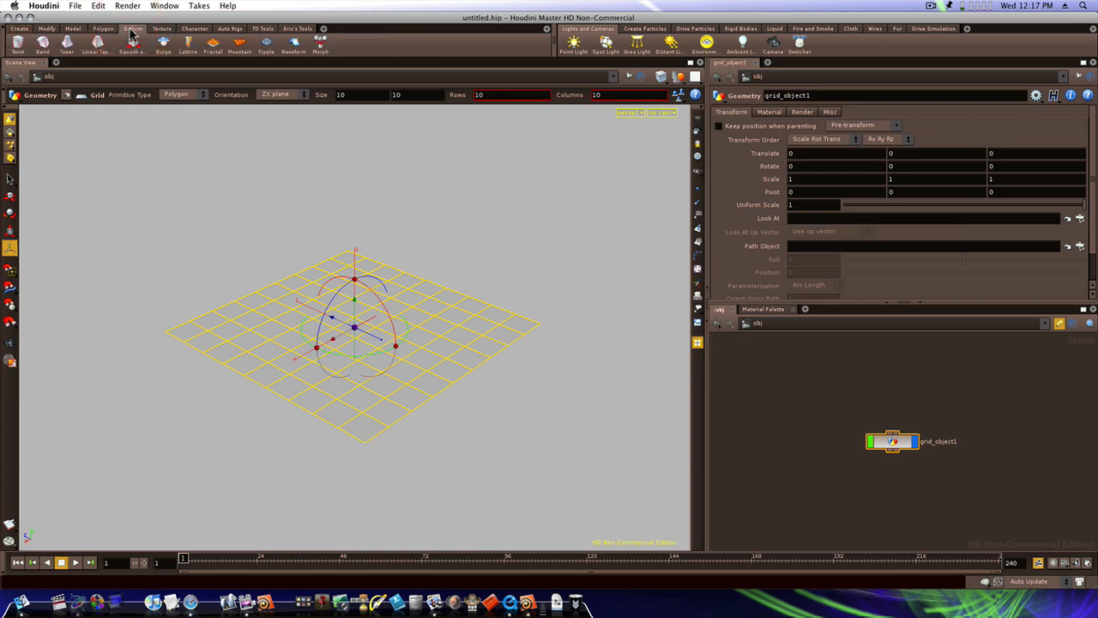
left_click(240, 41)
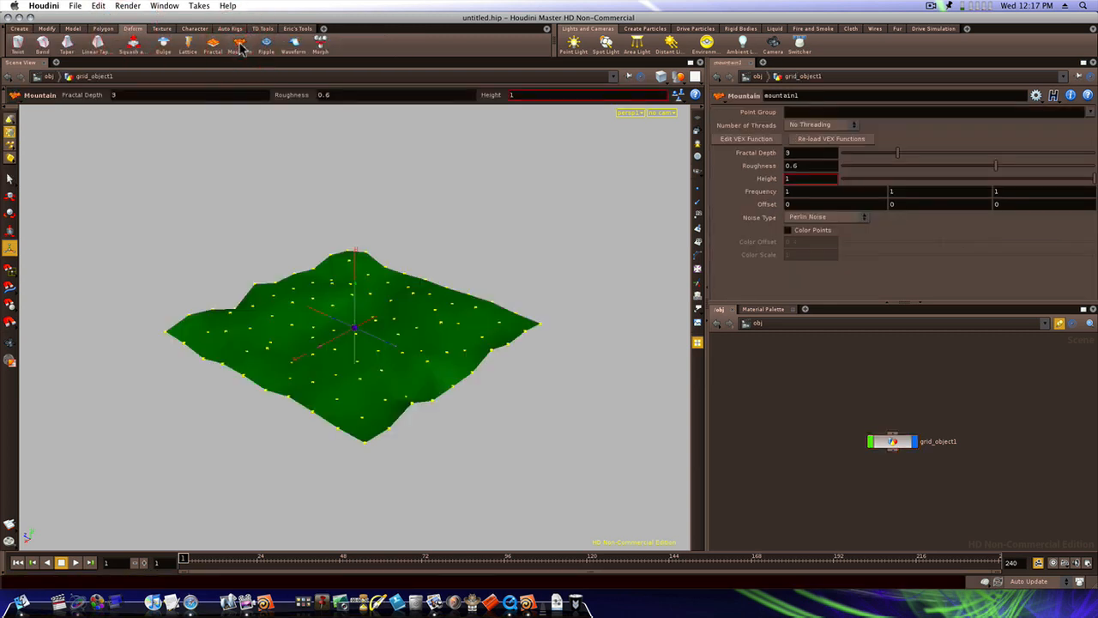
left_click_drag(357, 334, 319, 285)
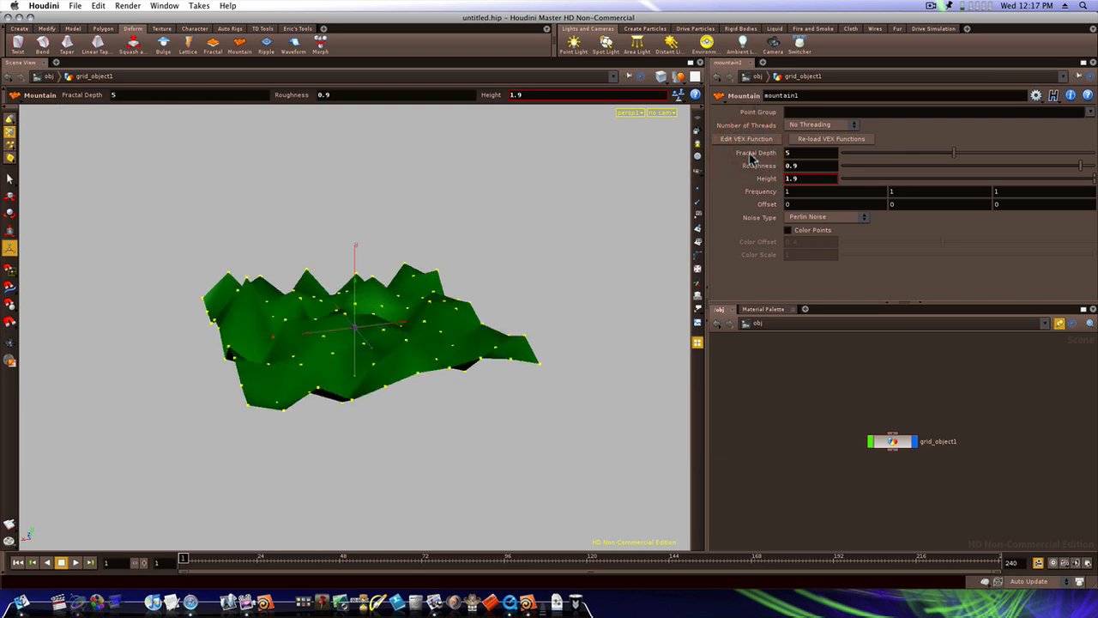
left_click_drag(776, 378, 827, 393)
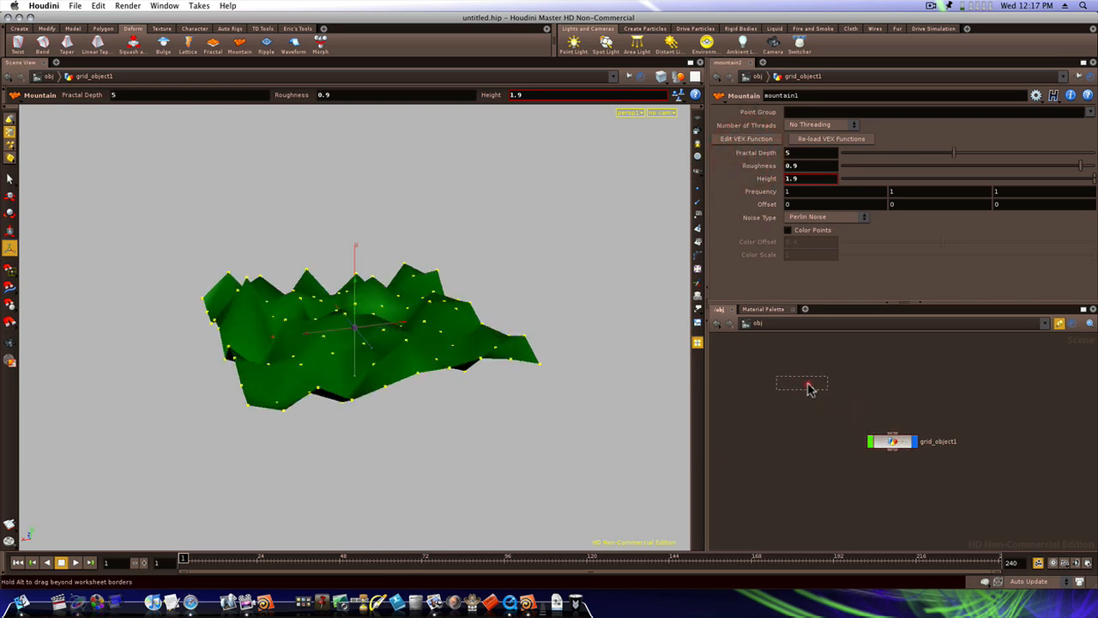
Step: Inside grid_object1, set the grid's primitive type to NURBS for smooth hills
left_click_drag(889, 441, 803, 383)
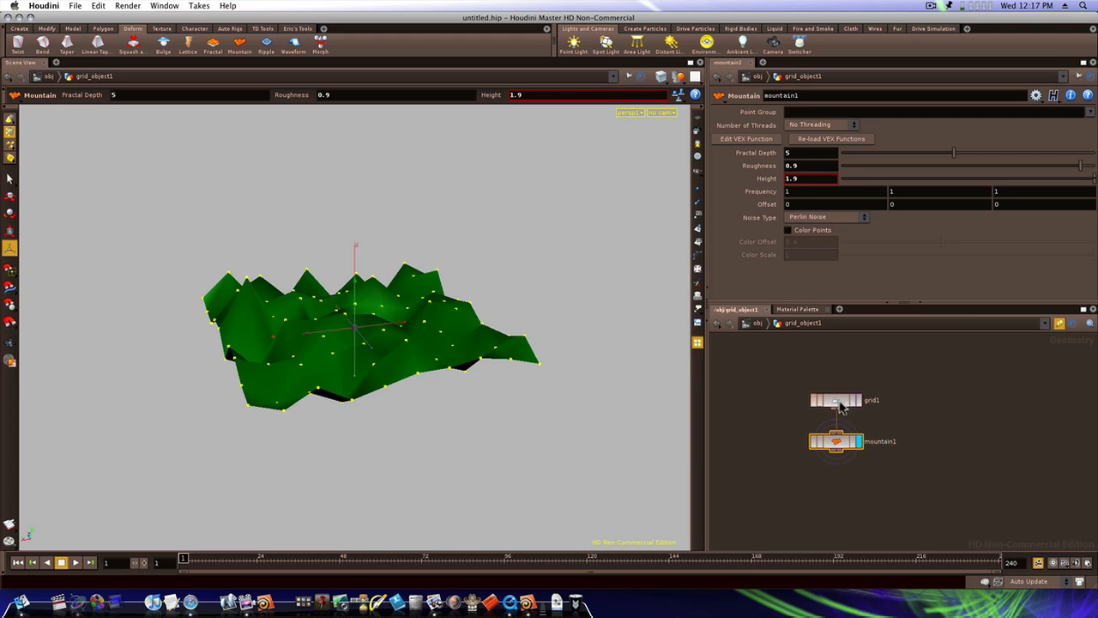
left_click(834, 400)
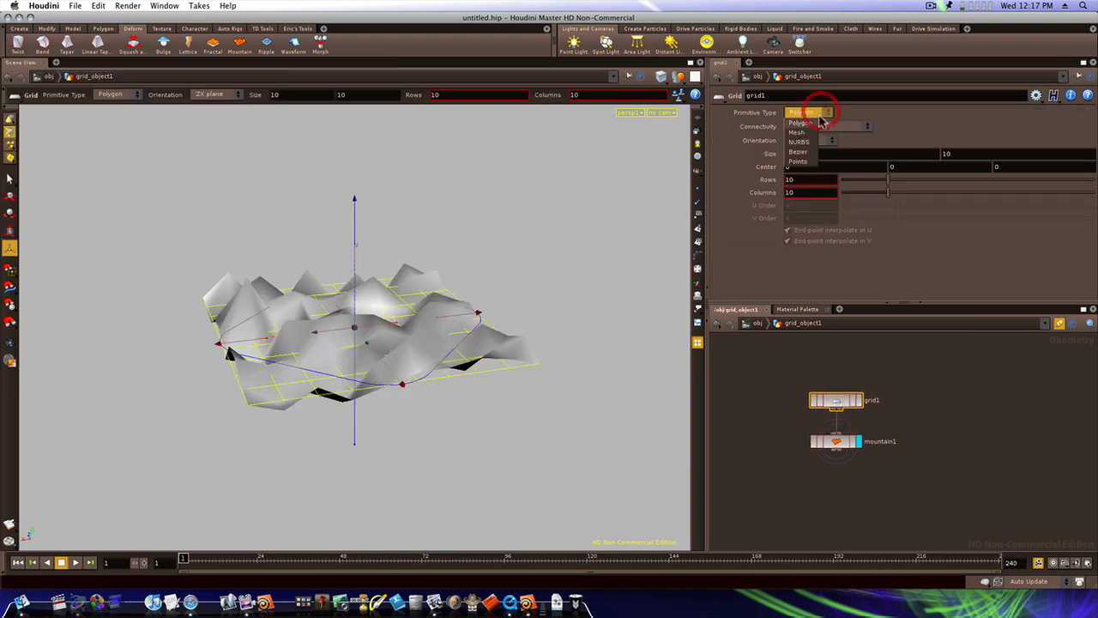
left_click(798, 141)
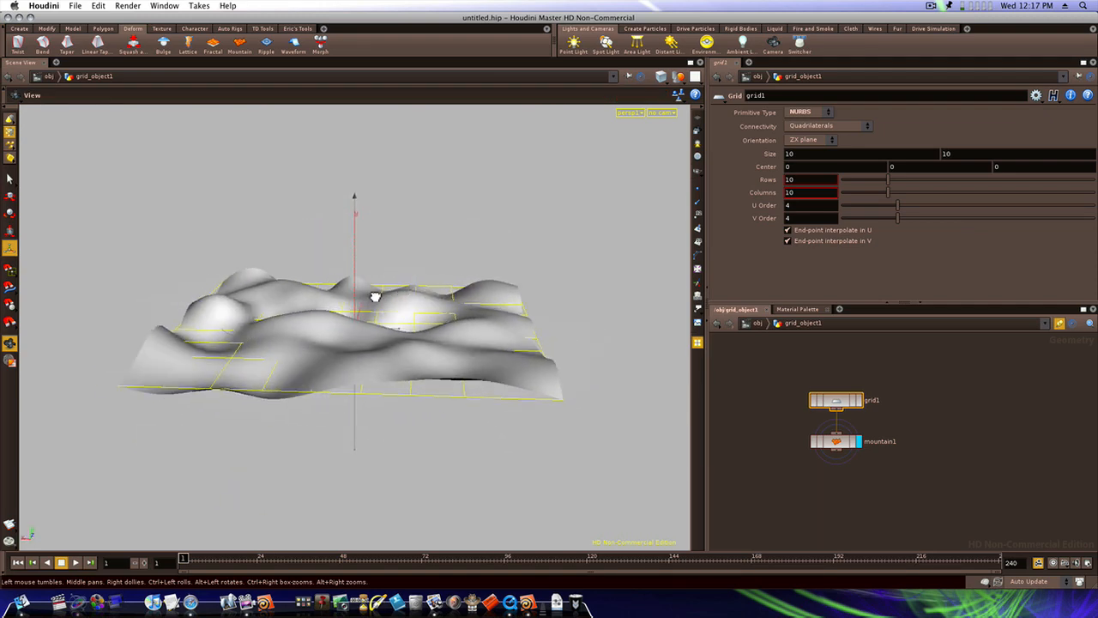
Step: Orbit the viewport to inspect the smoothed rolling terrain
left_click_drag(374, 295, 271, 312)
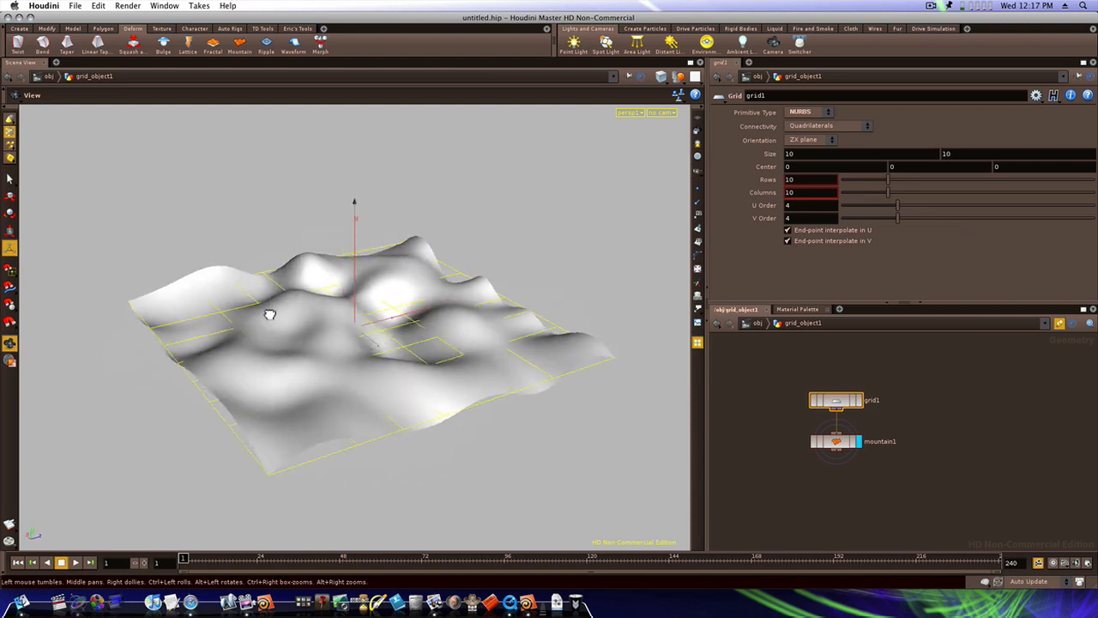
left_click_drag(271, 314, 388, 377)
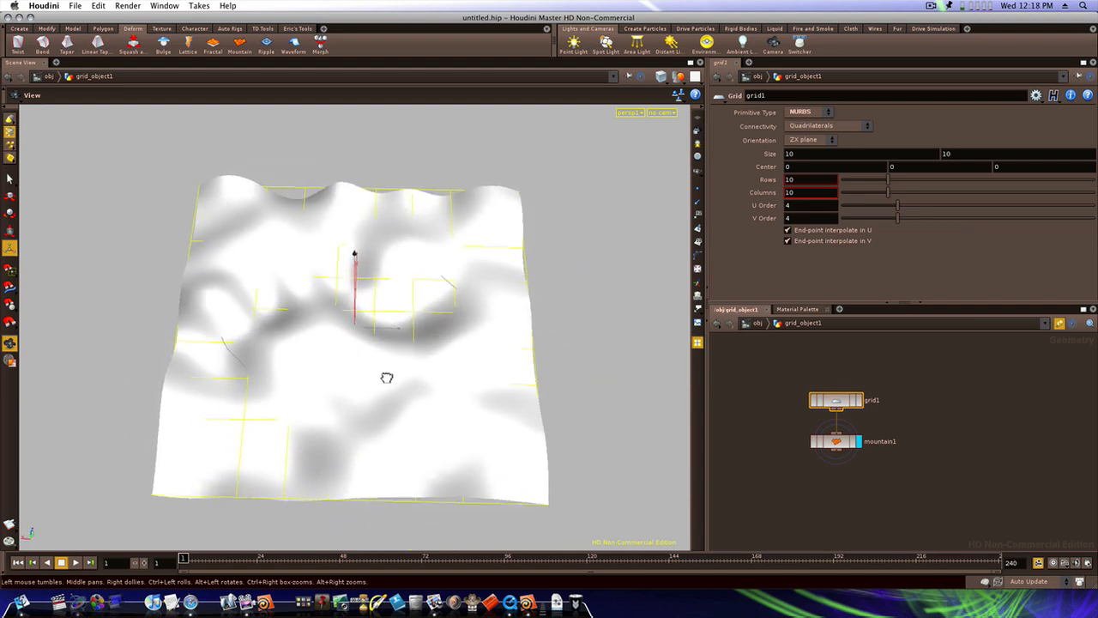
left_click_drag(386, 377, 480, 217)
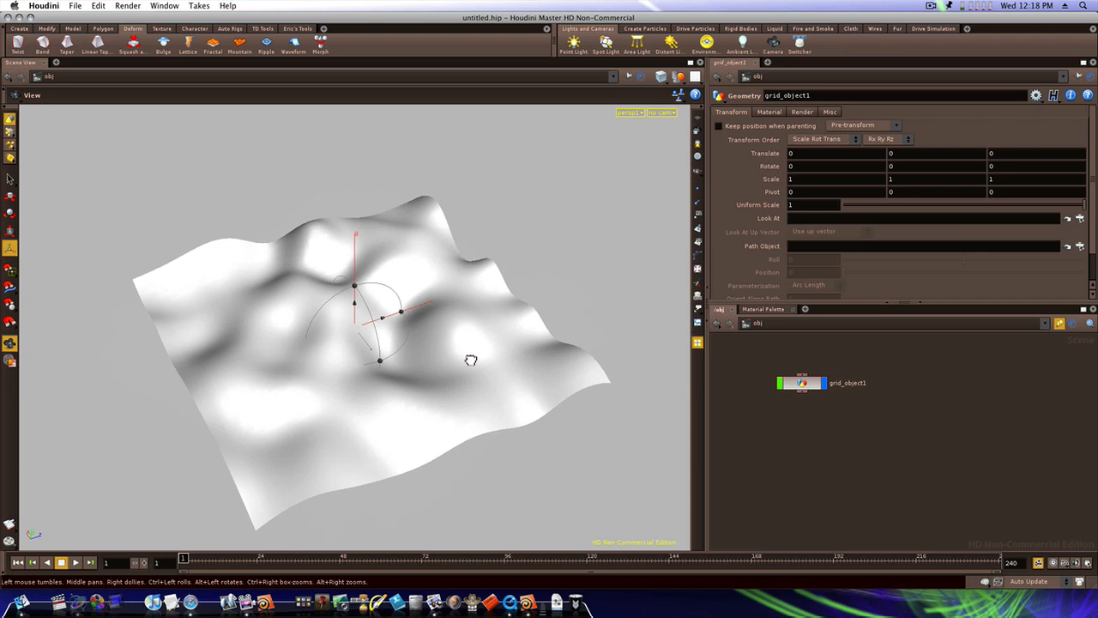
Step: Start a new curve with the Curve tool from the Create shelf
left_click_drag(470, 360, 601, 356)
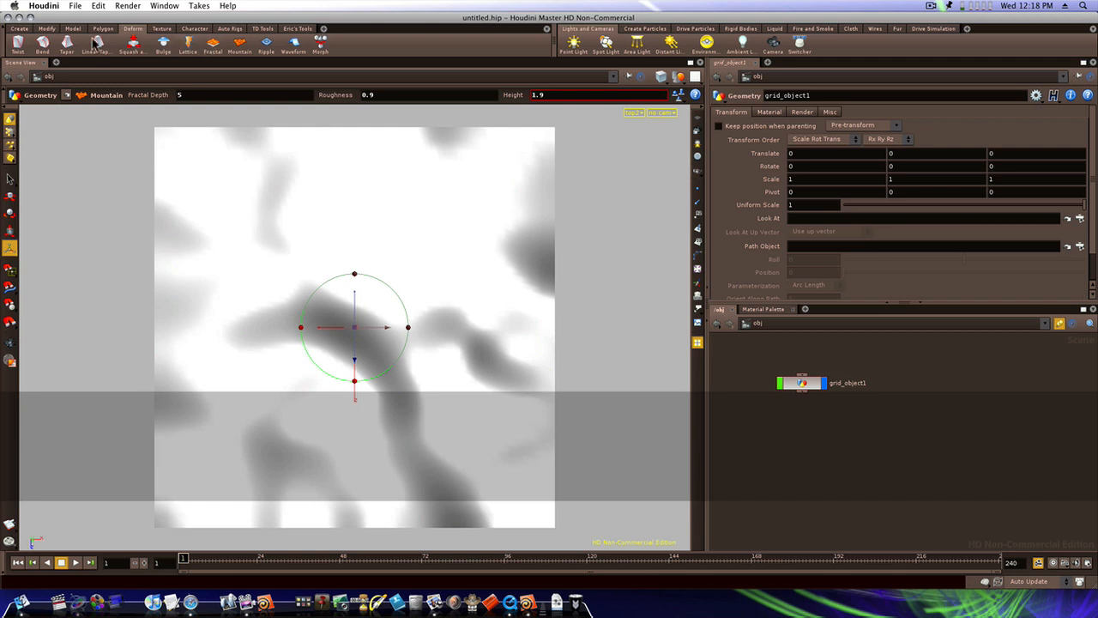
left_click(19, 28)
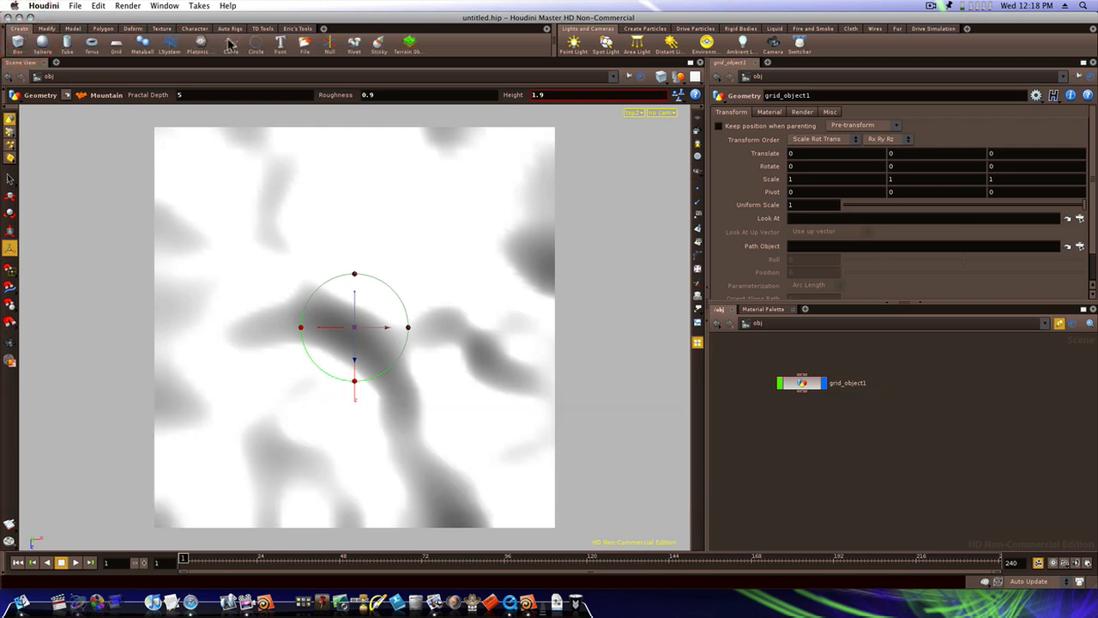
left_click(230, 43)
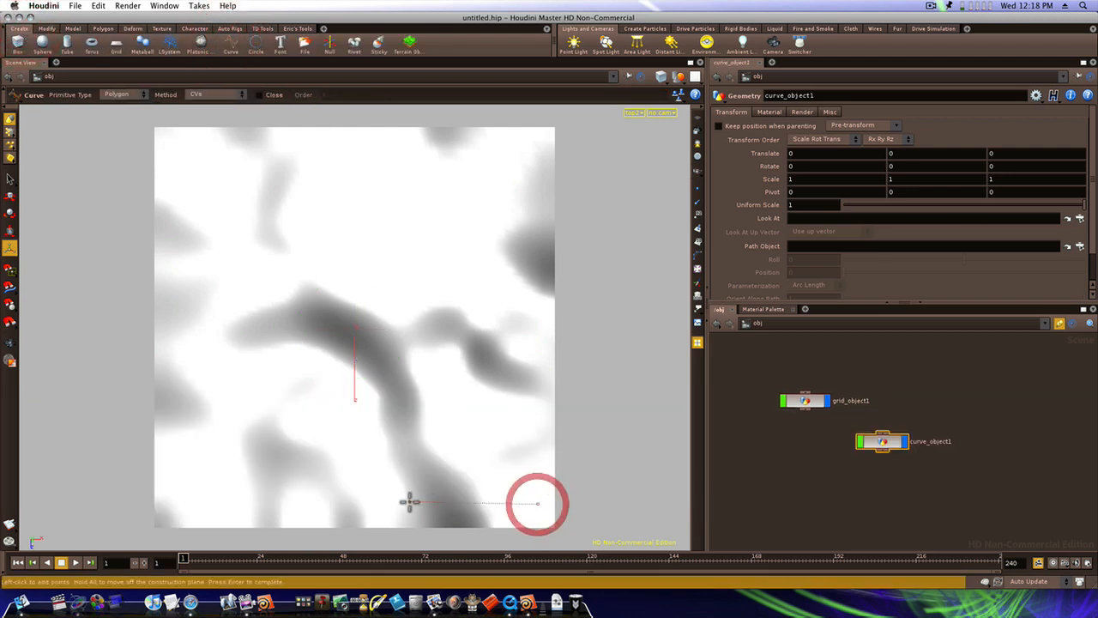
Step: Place several curve points across the terrain in the top view
left_click(272, 453)
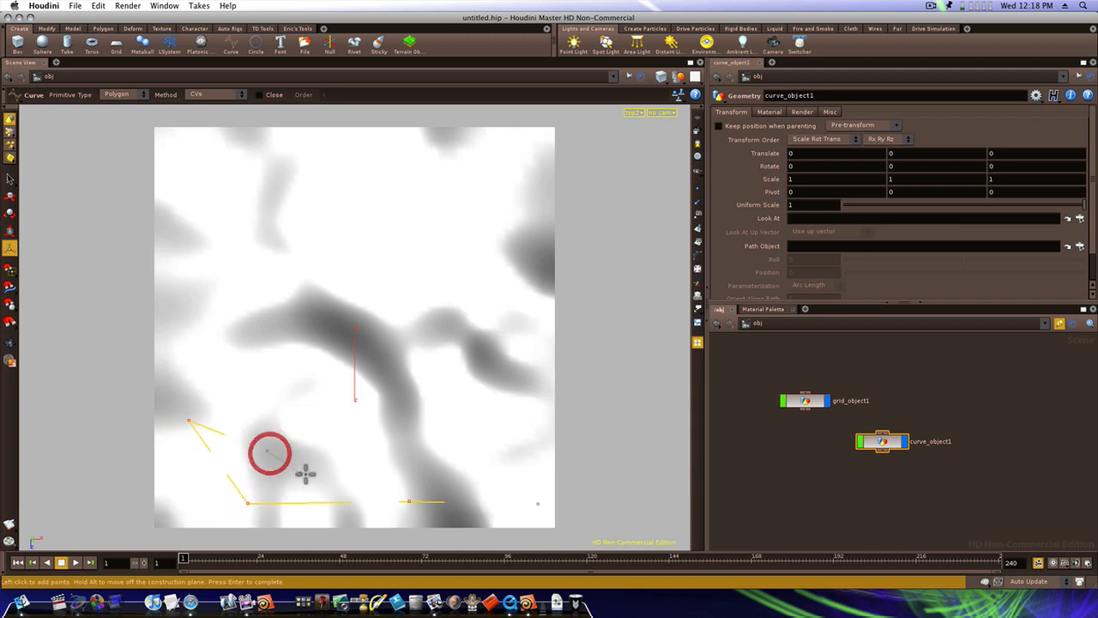
left_click(357, 242)
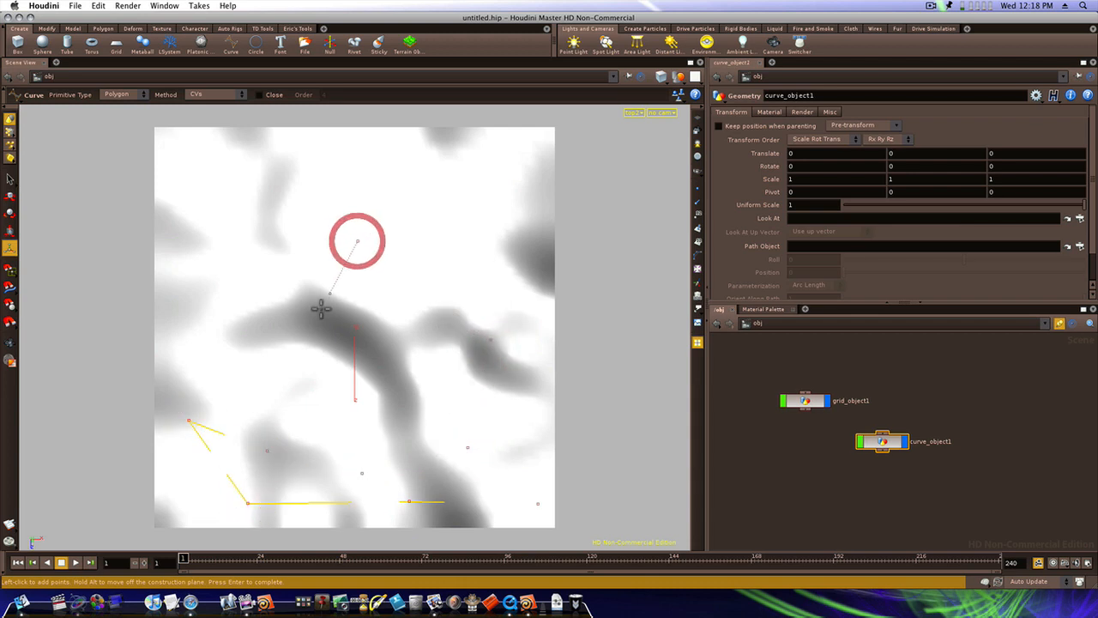
left_click(220, 206)
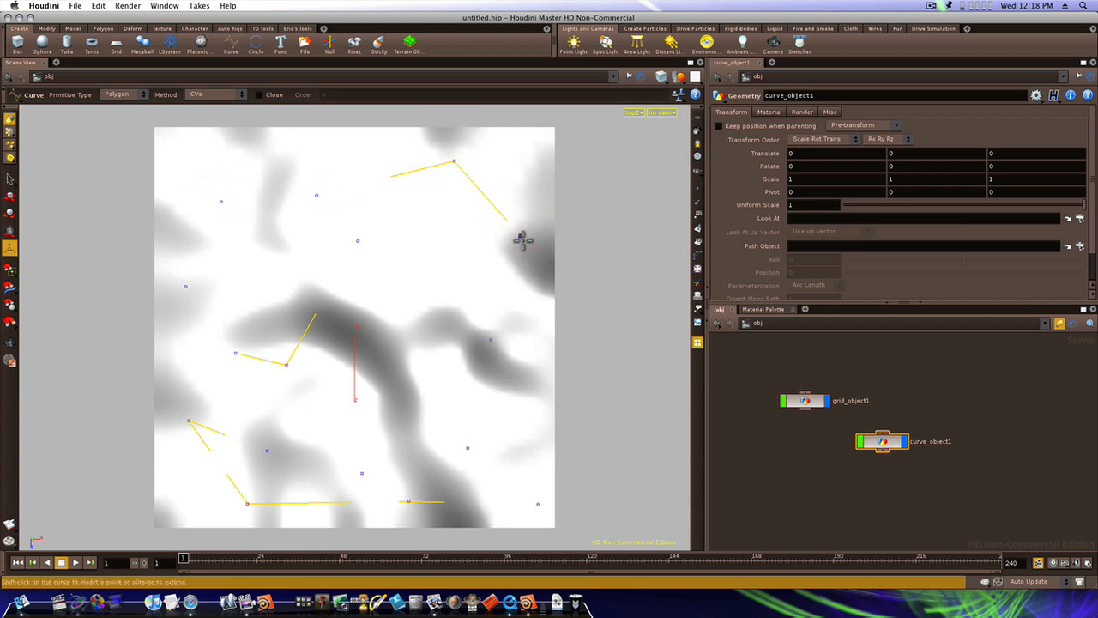
Step: Finish the curve with S and orbit to see it draped over the hills
key("s")
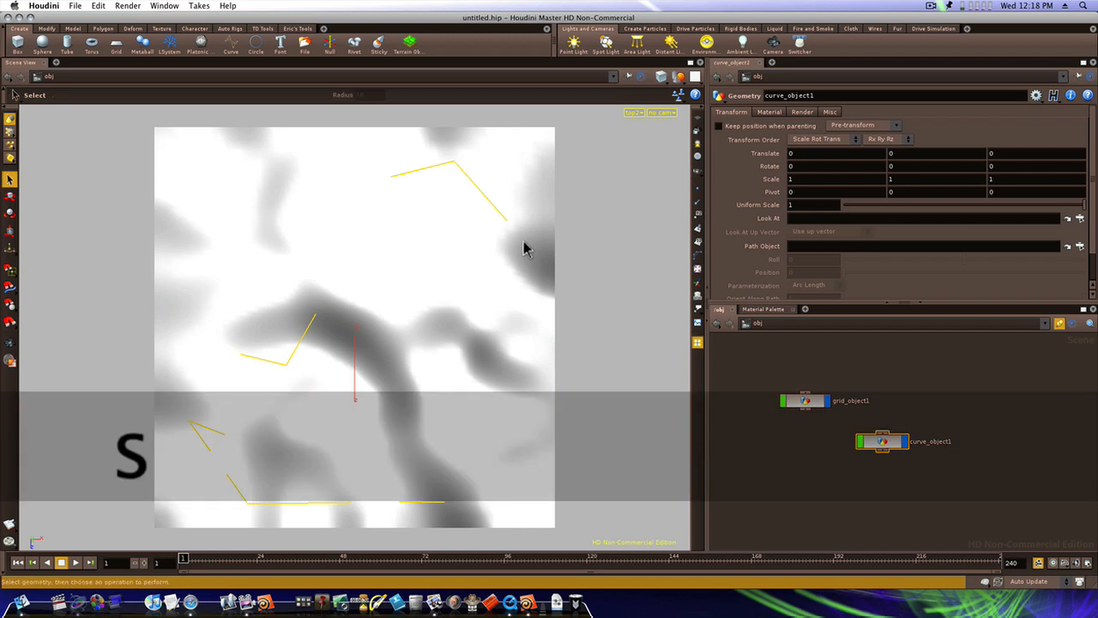
left_click_drag(523, 249, 446, 300)
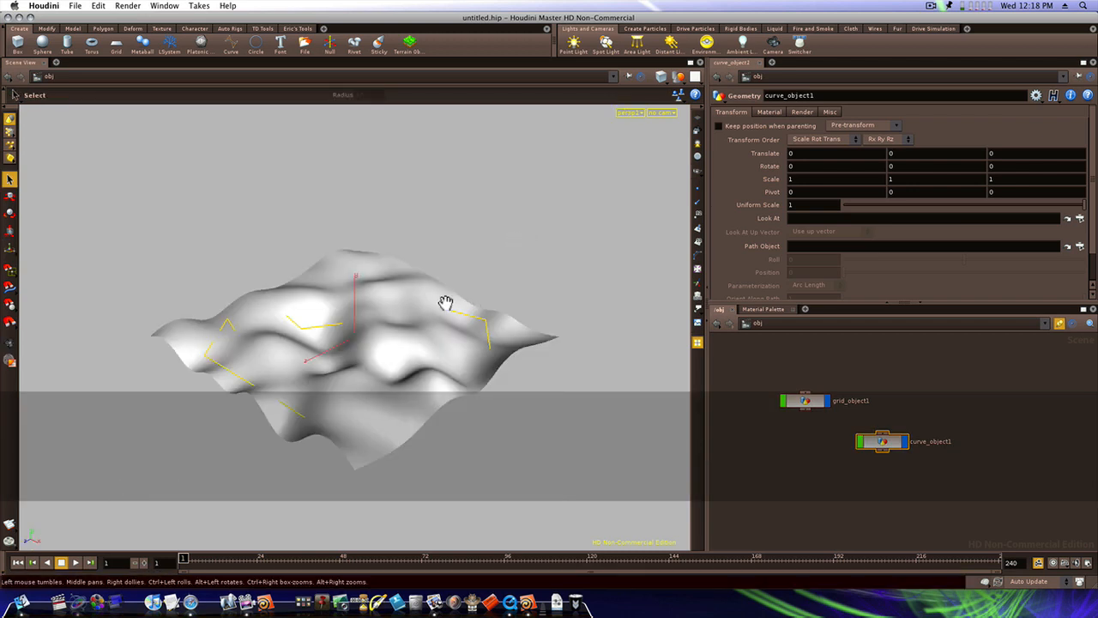
left_click_drag(446, 300, 317, 309)
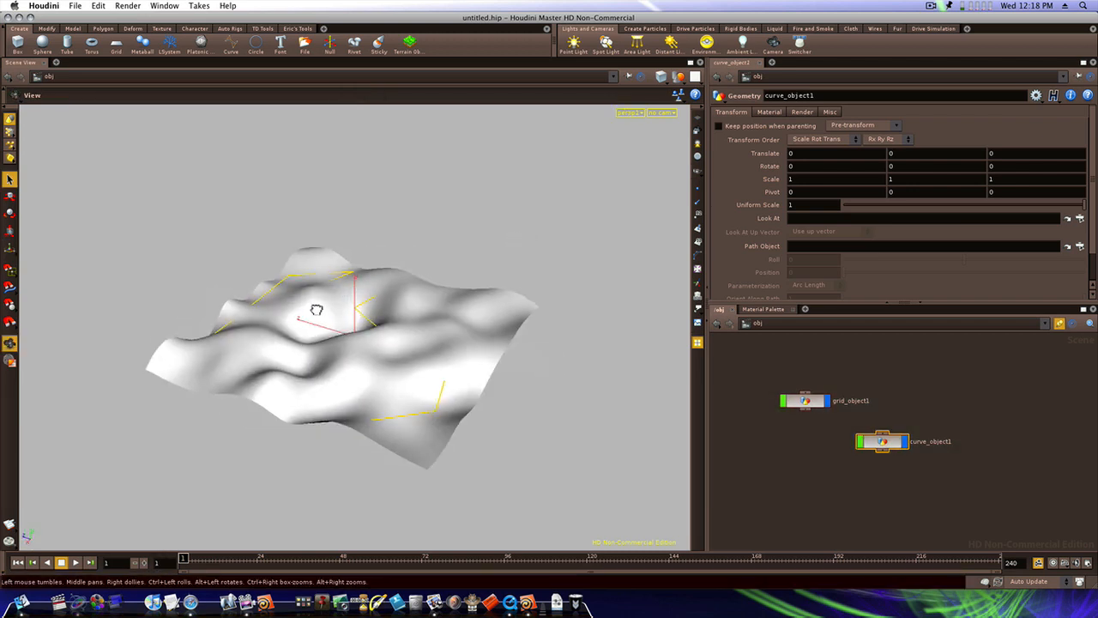
left_click_drag(316, 309, 440, 288)
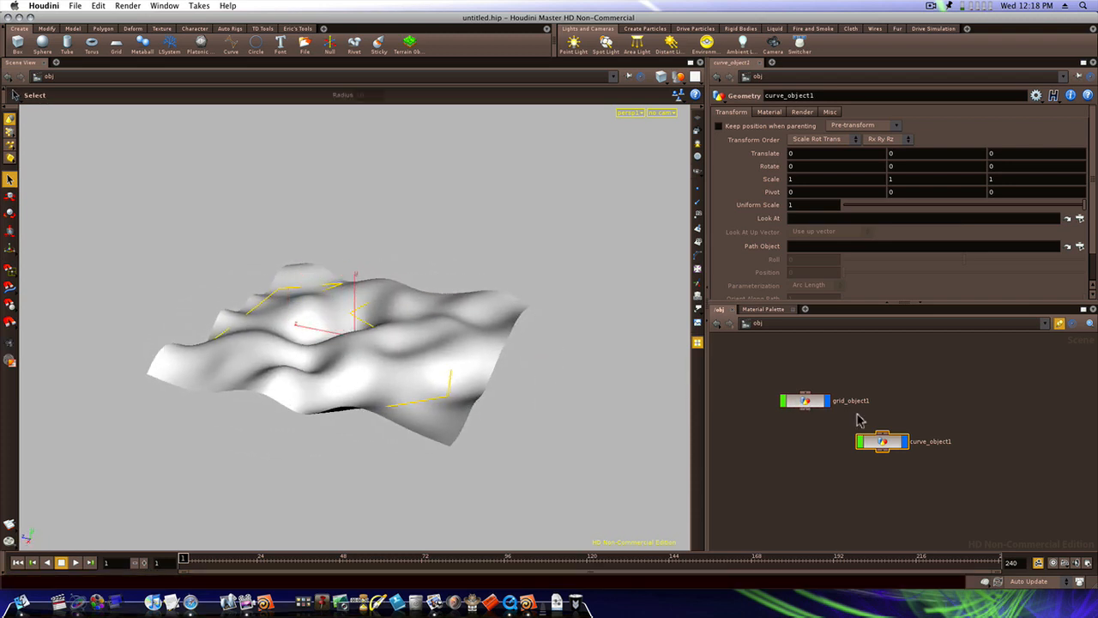
Step: Inside curve_object1, set curve1's primitive type to NURBS and return to /obj
double_click(882, 441)
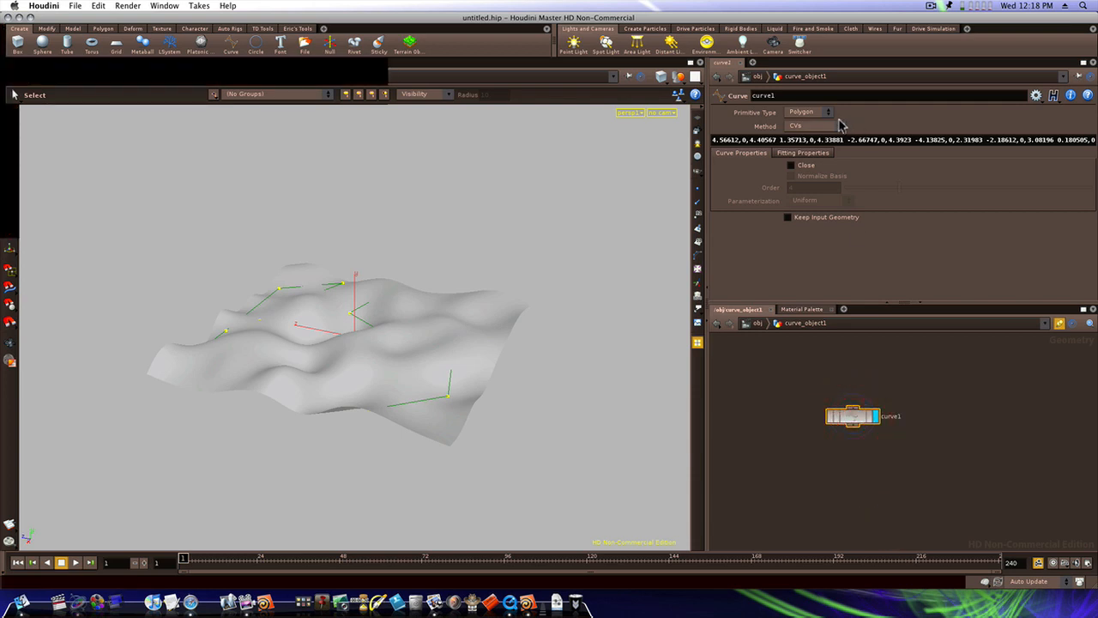
left_click(808, 112)
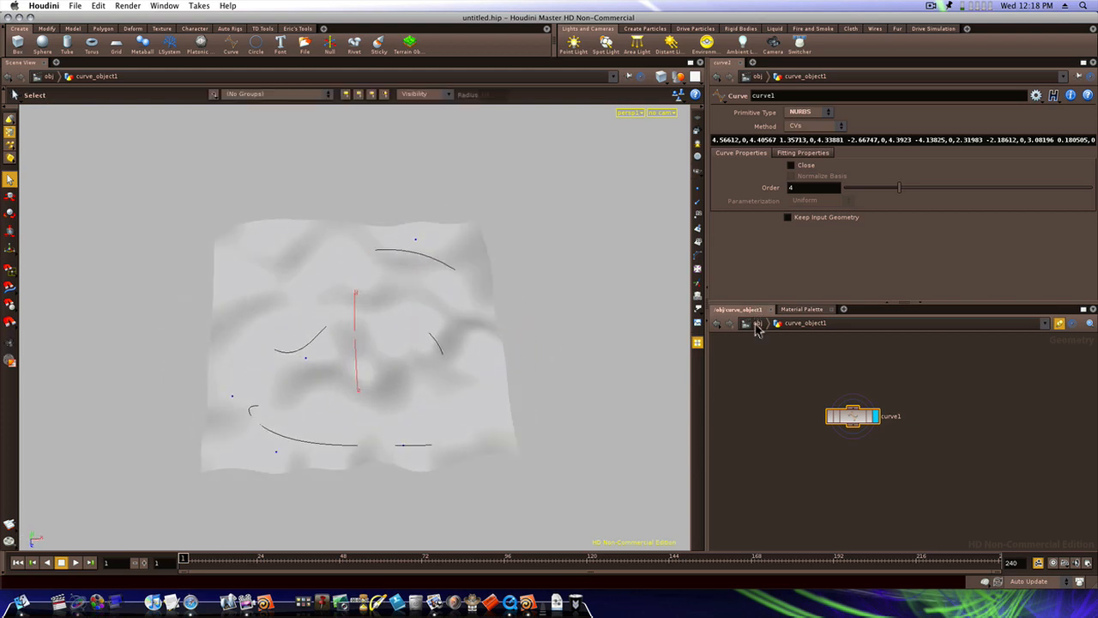
left_click(717, 323)
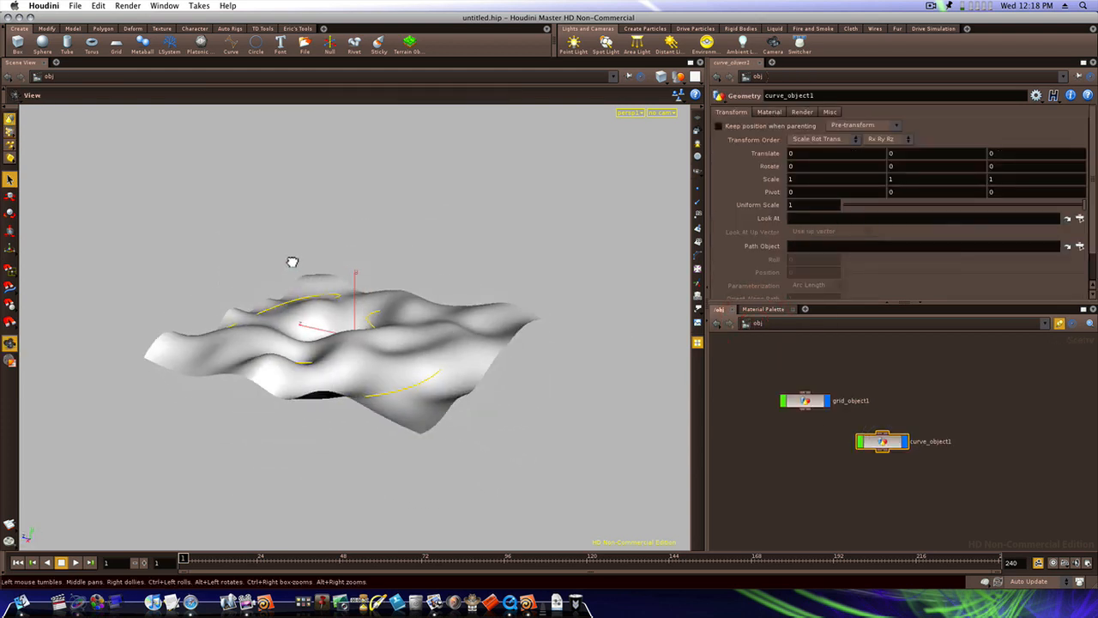
Step: Orbit the view to check the smooth curve arcs over the terrain
left_click_drag(292, 260, 408, 209)
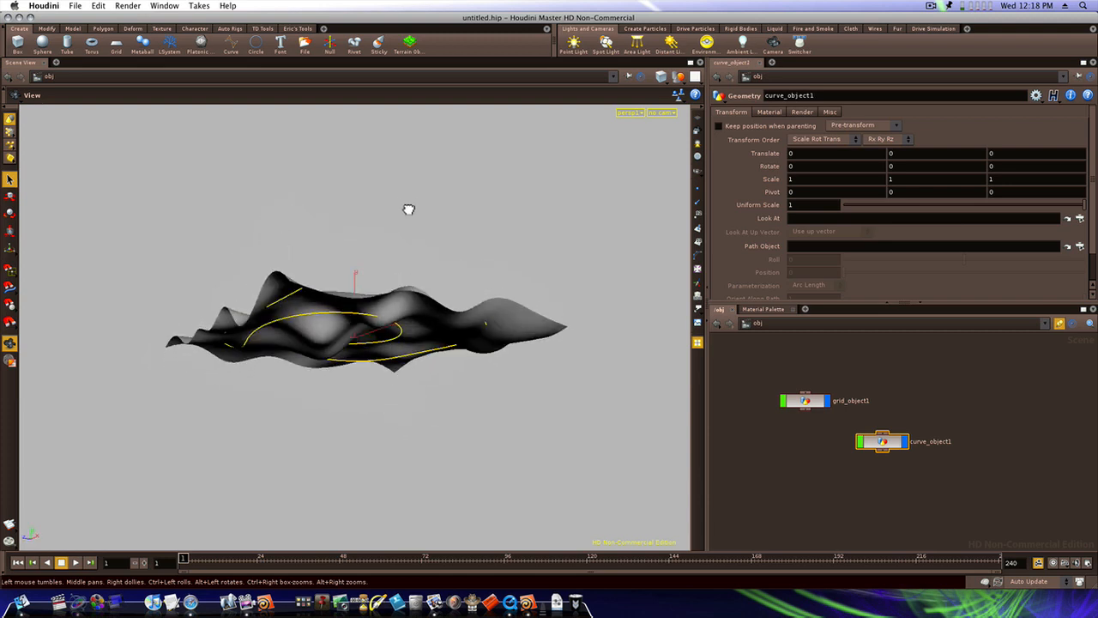
left_click_drag(409, 209, 319, 298)
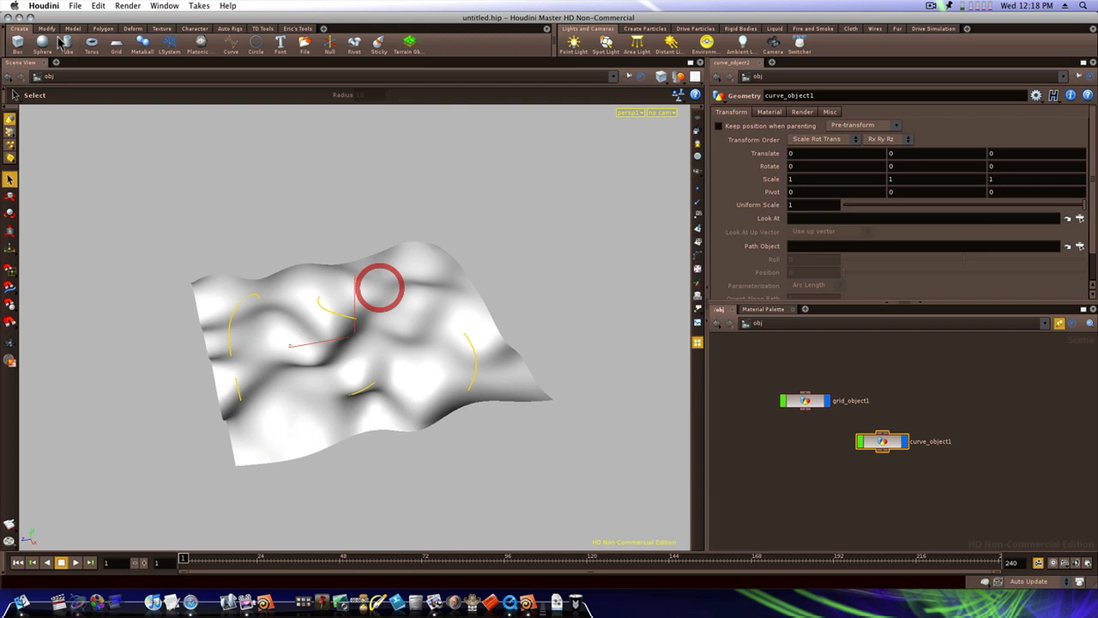
Step: Add sphere_object1 to the scene from the Create shelf
left_click(42, 43)
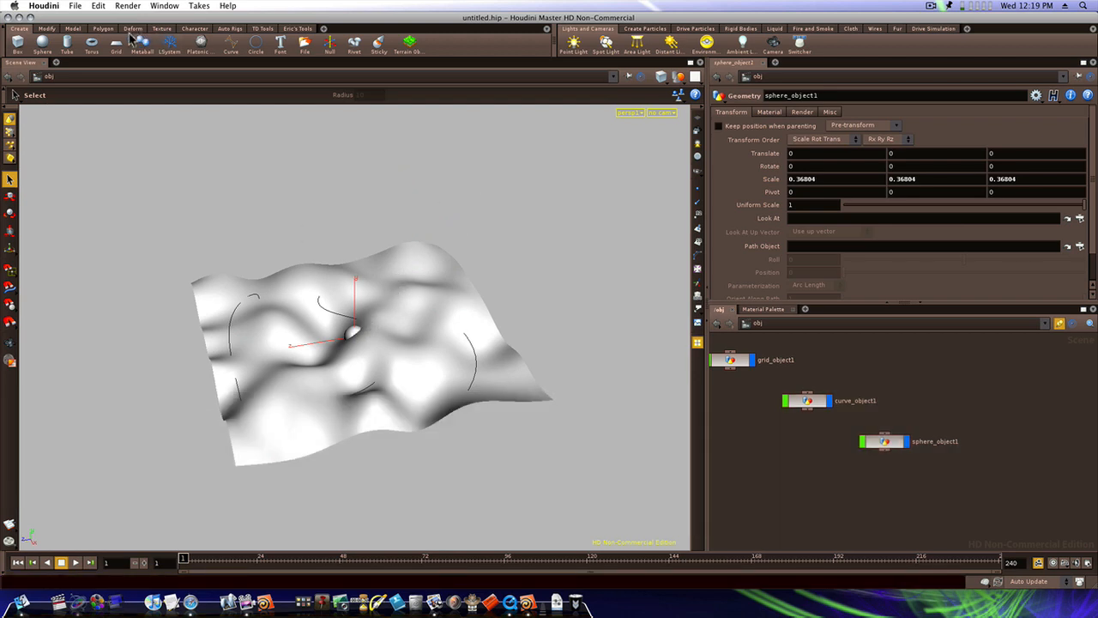
left_click(46, 27)
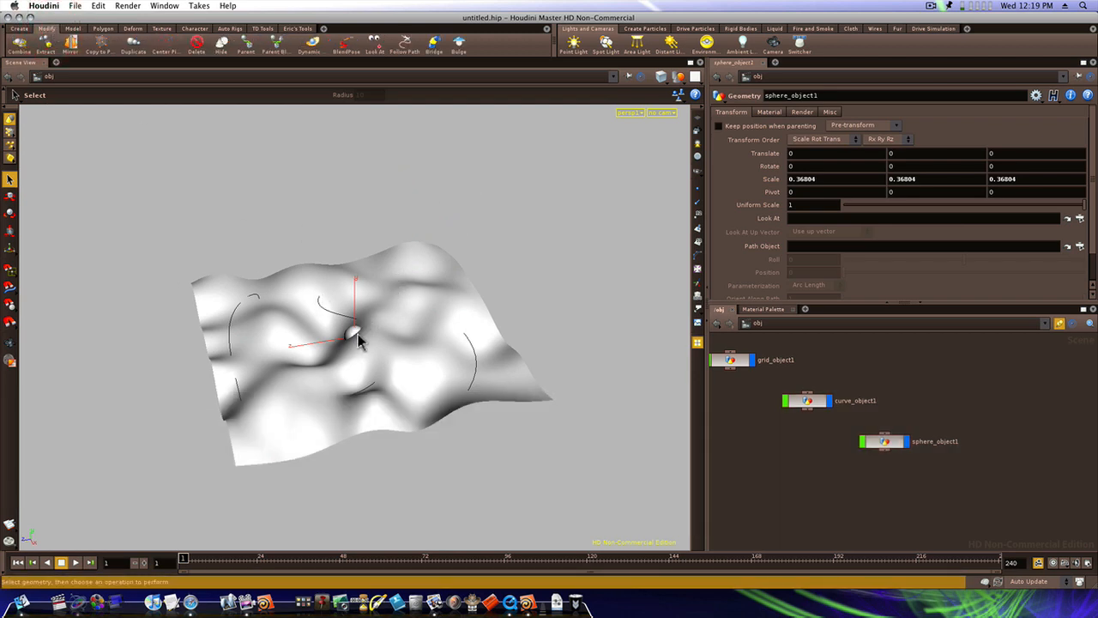
mouse_move(322, 340)
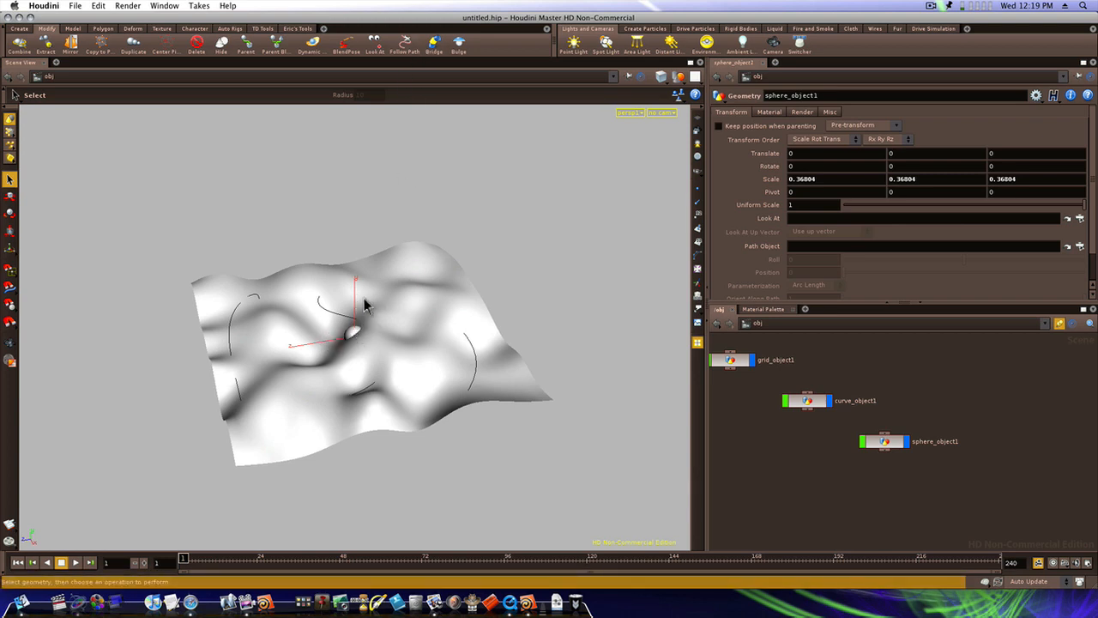
Step: Apply Follow Path to the sphere with curve_object1 as its path object
left_click(398, 41)
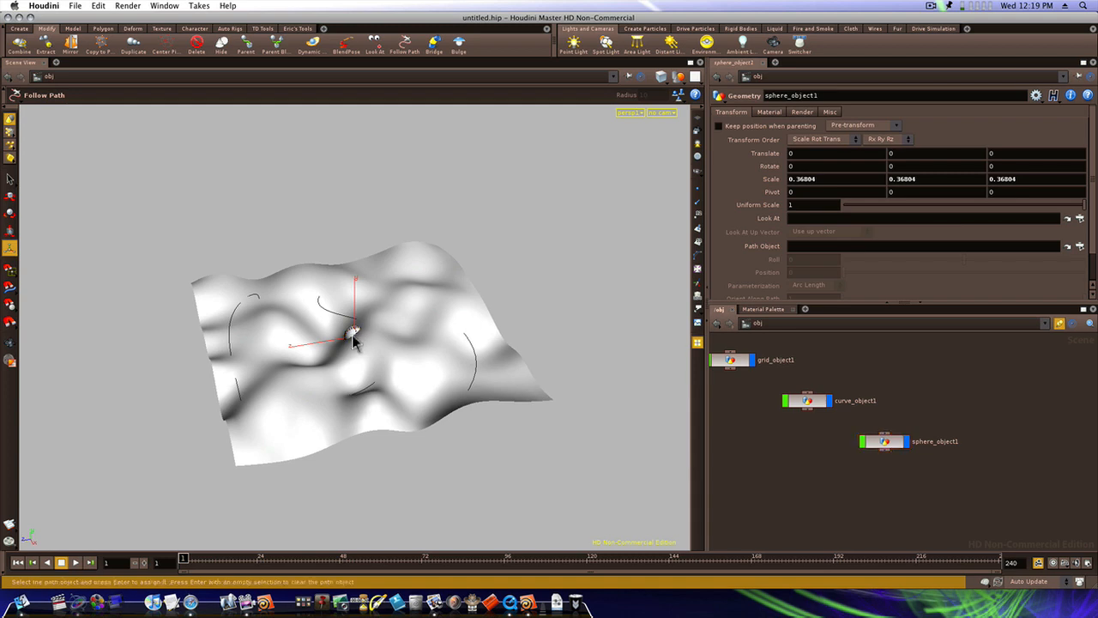
mouse_move(329, 329)
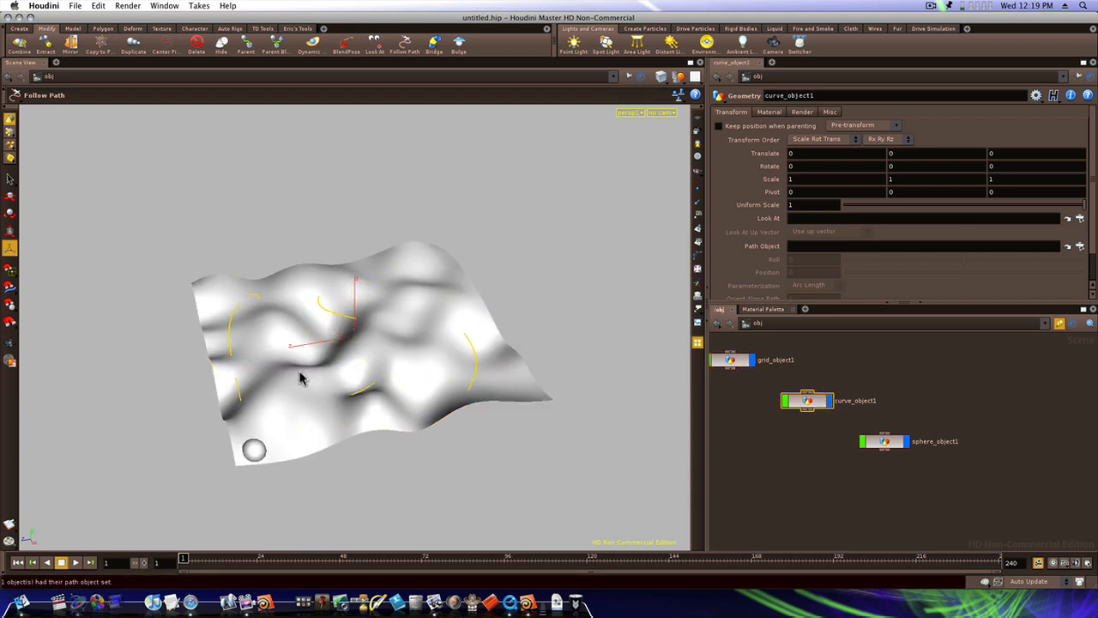
left_click(204, 563)
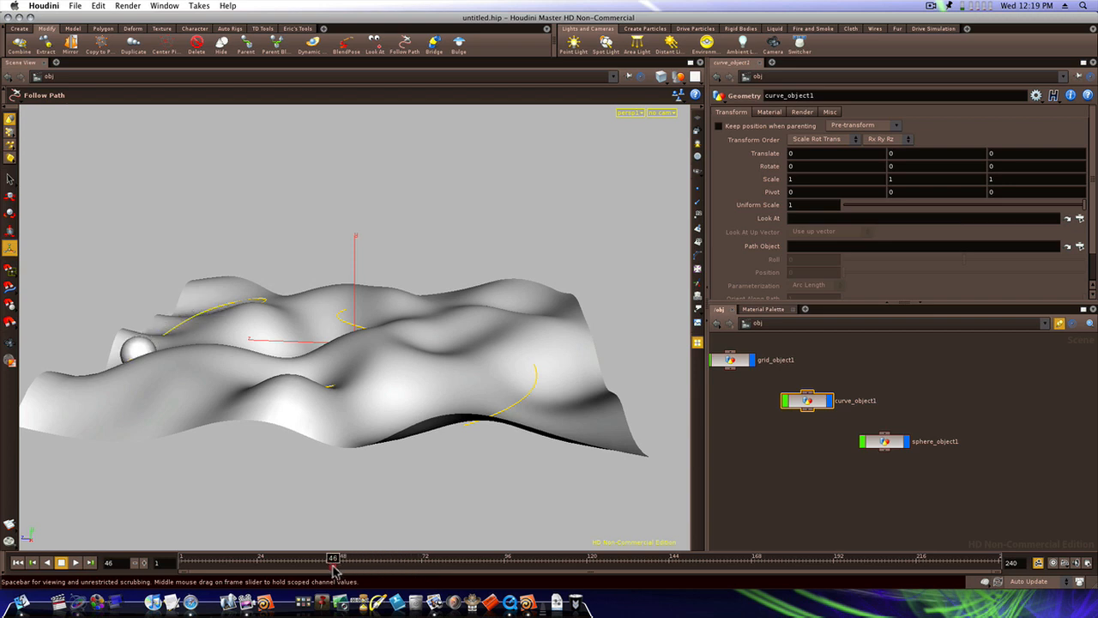
Step: Scrub frames to watch the sphere travel along the curve path
left_click_drag(333, 559, 546, 560)
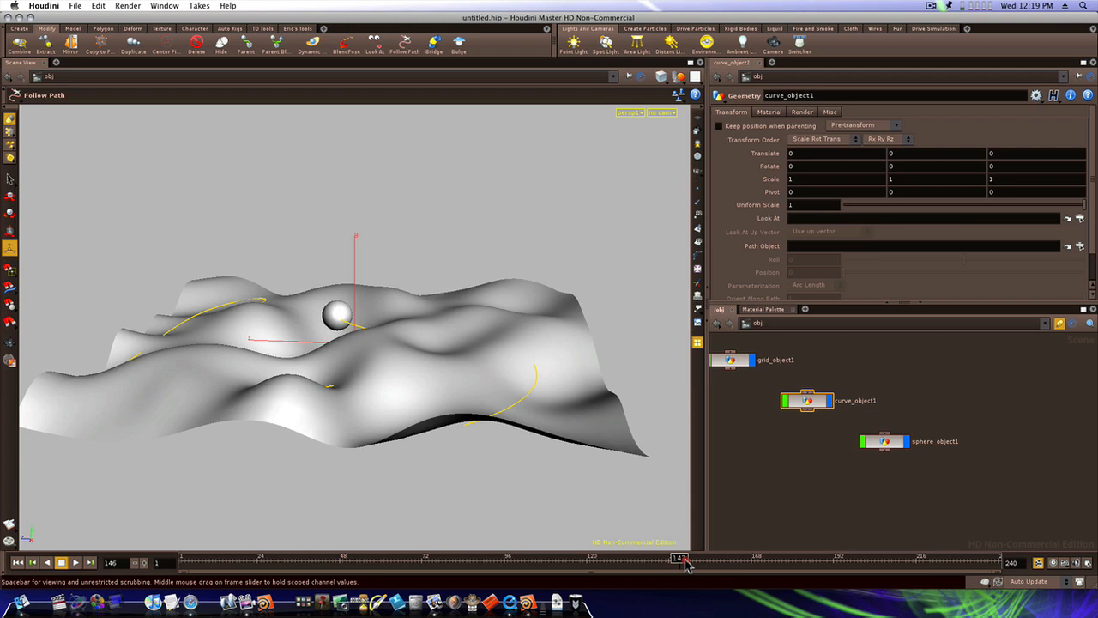
left_click_drag(682, 563, 430, 563)
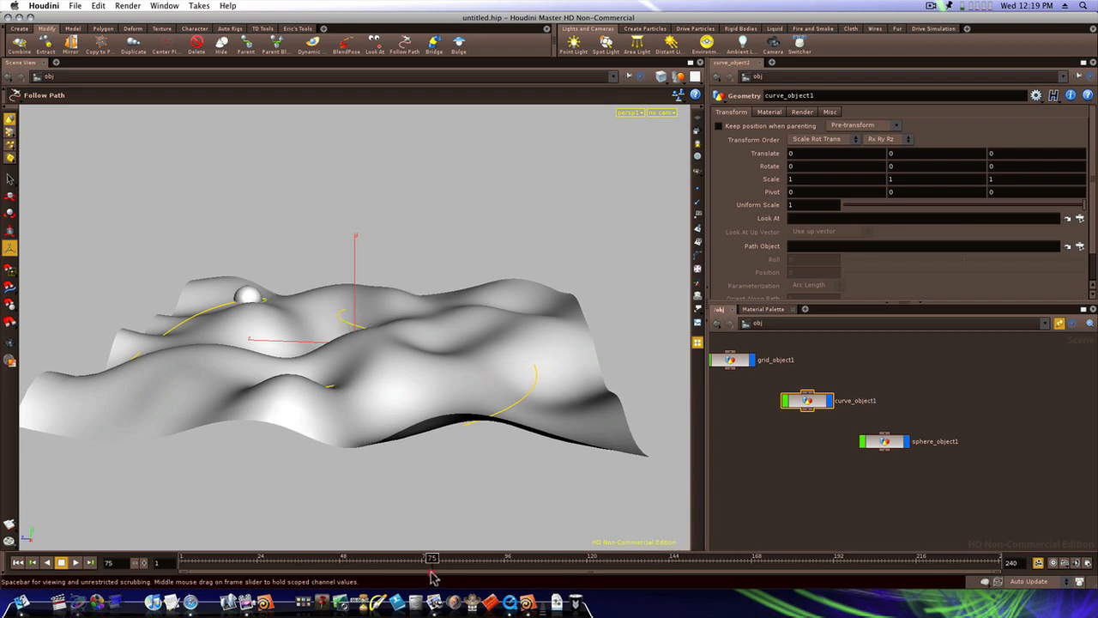
left_click_drag(433, 563, 247, 563)
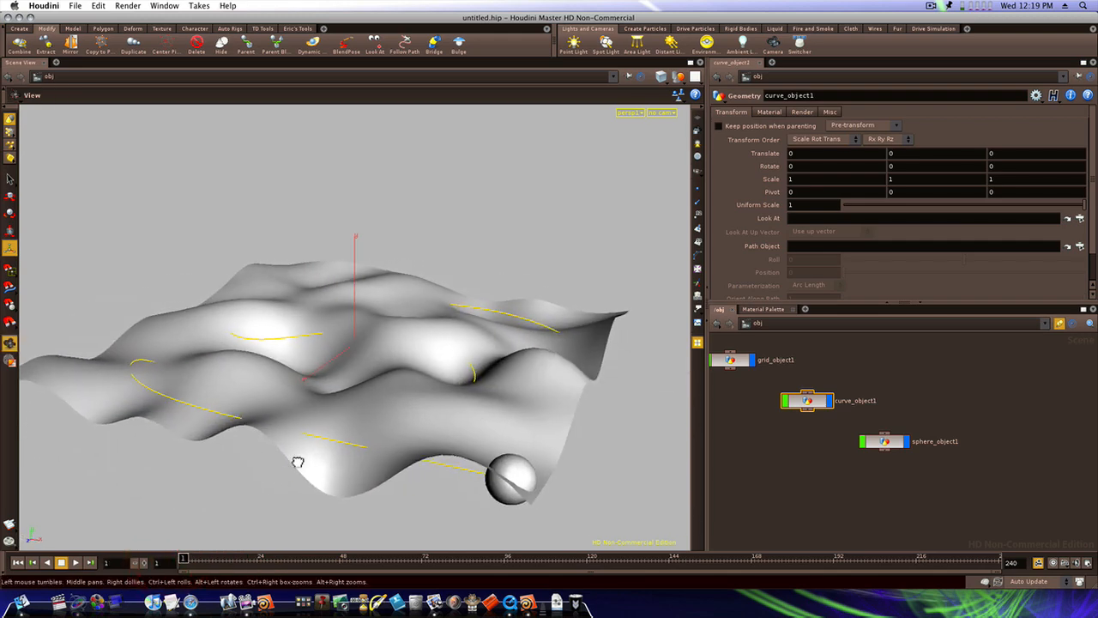
Step: Orbit the view to see the sphere's path over the terrain from above
left_click_drag(298, 462, 323, 386)
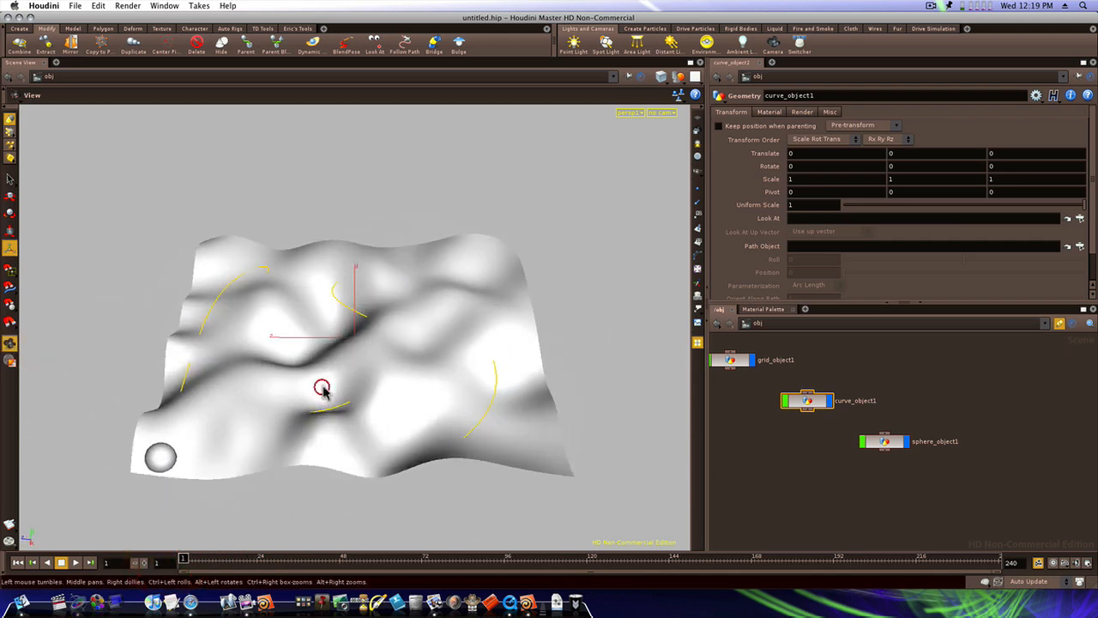
left_click_drag(323, 386, 413, 395)
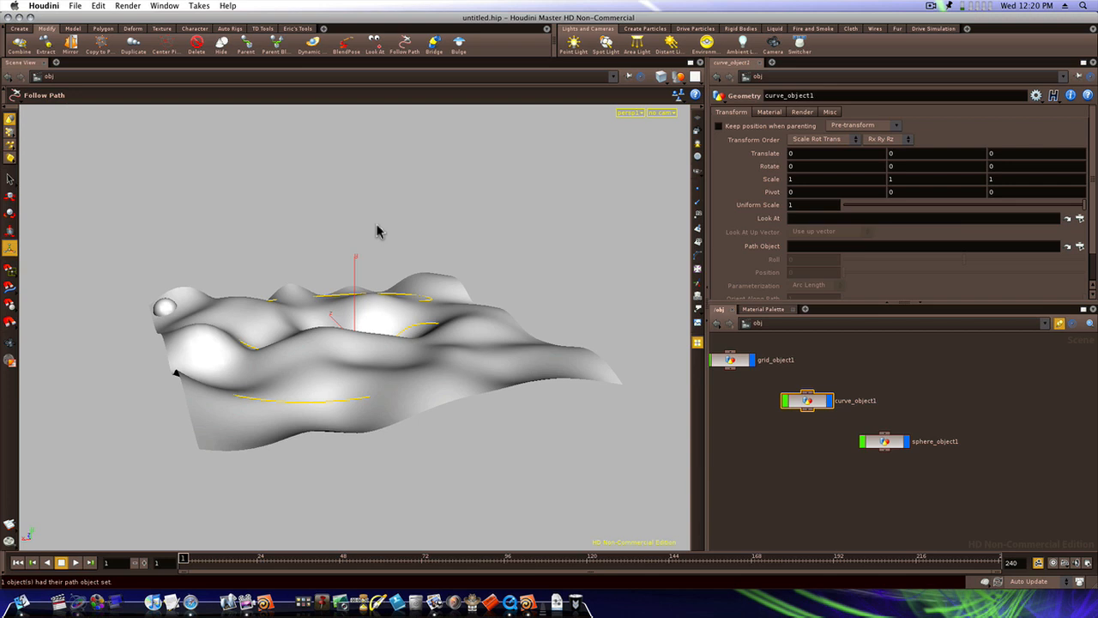
mouse_move(576, 275)
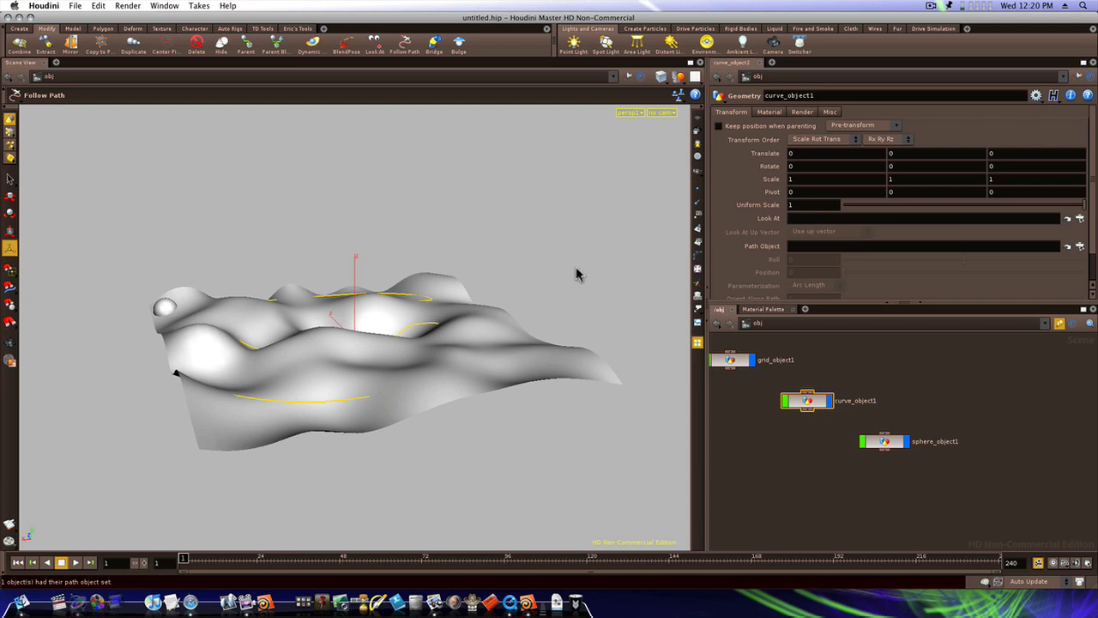
mouse_move(457, 333)
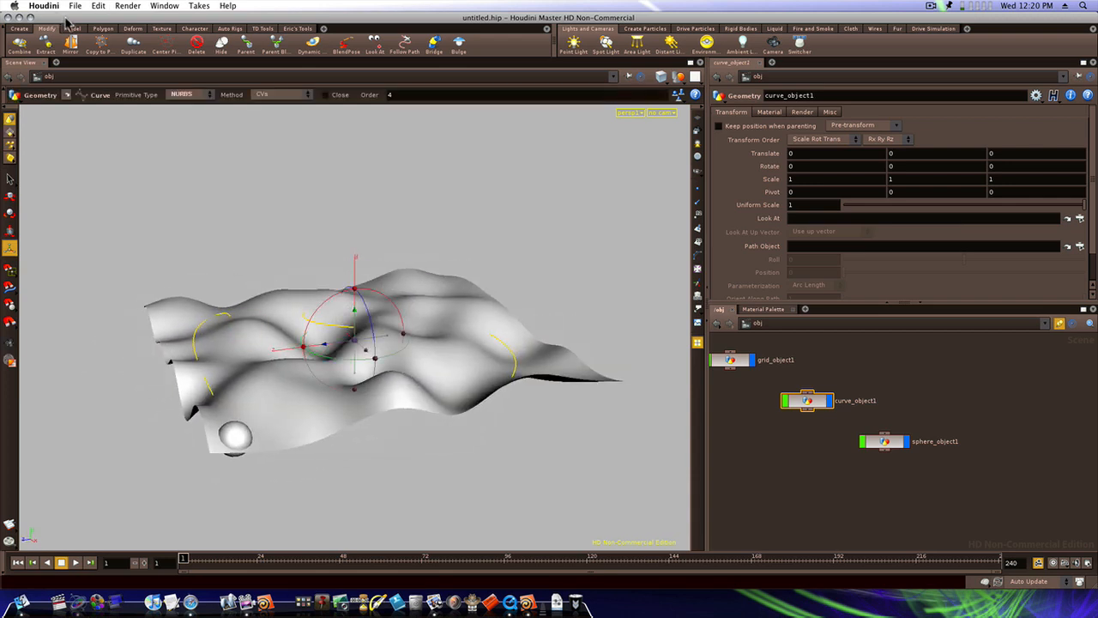
Step: Ray-project the curve onto the grid terrain as the collision surface
left_click(76, 28)
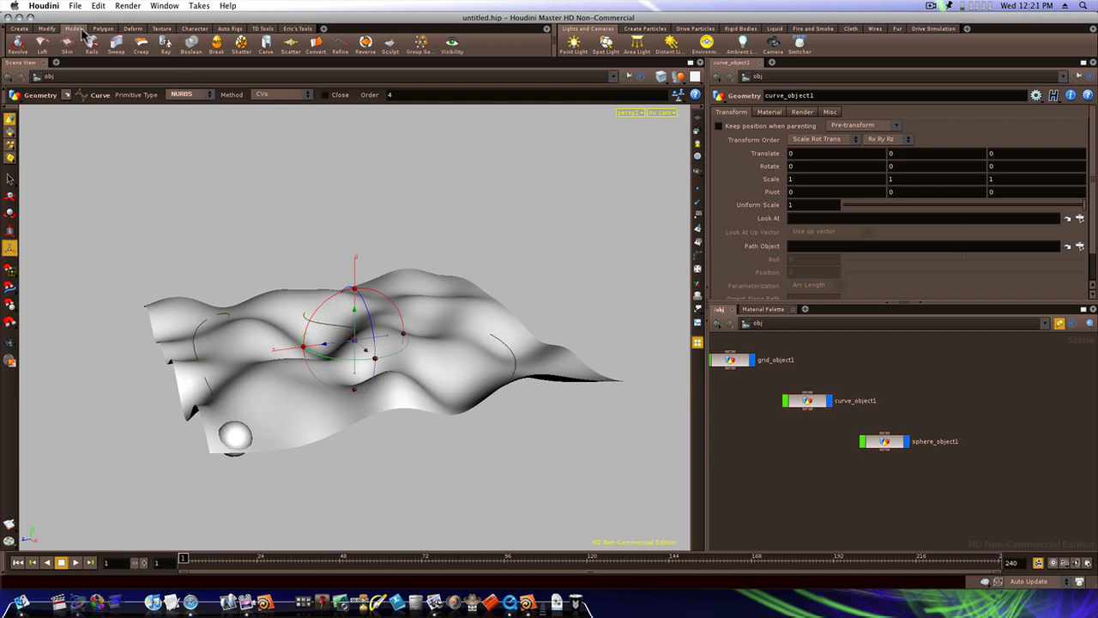
left_click(165, 43)
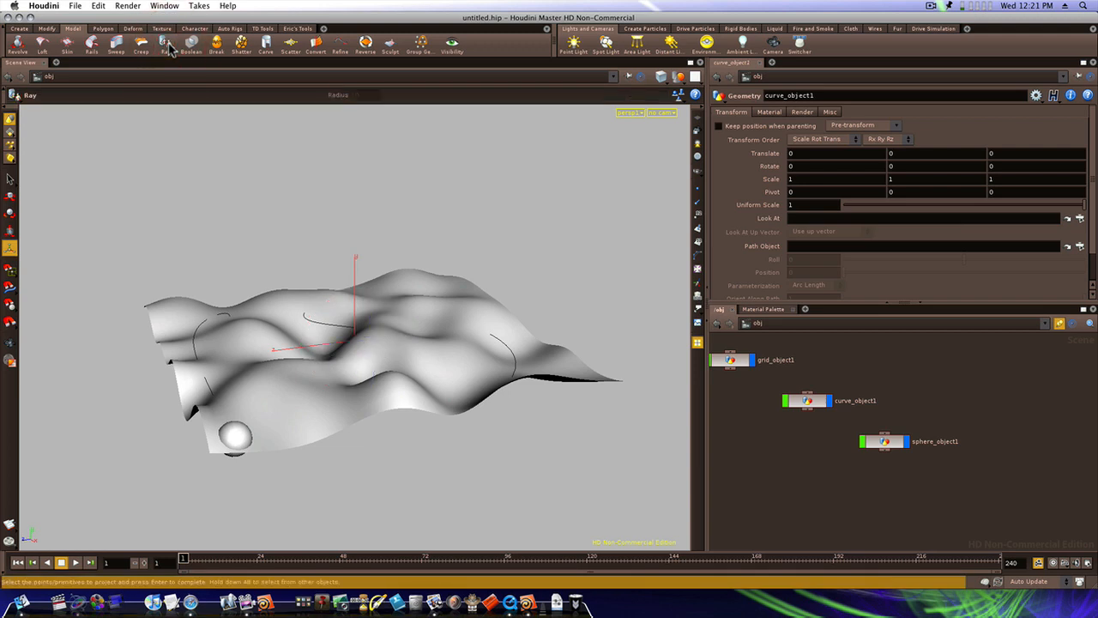
mouse_move(724, 391)
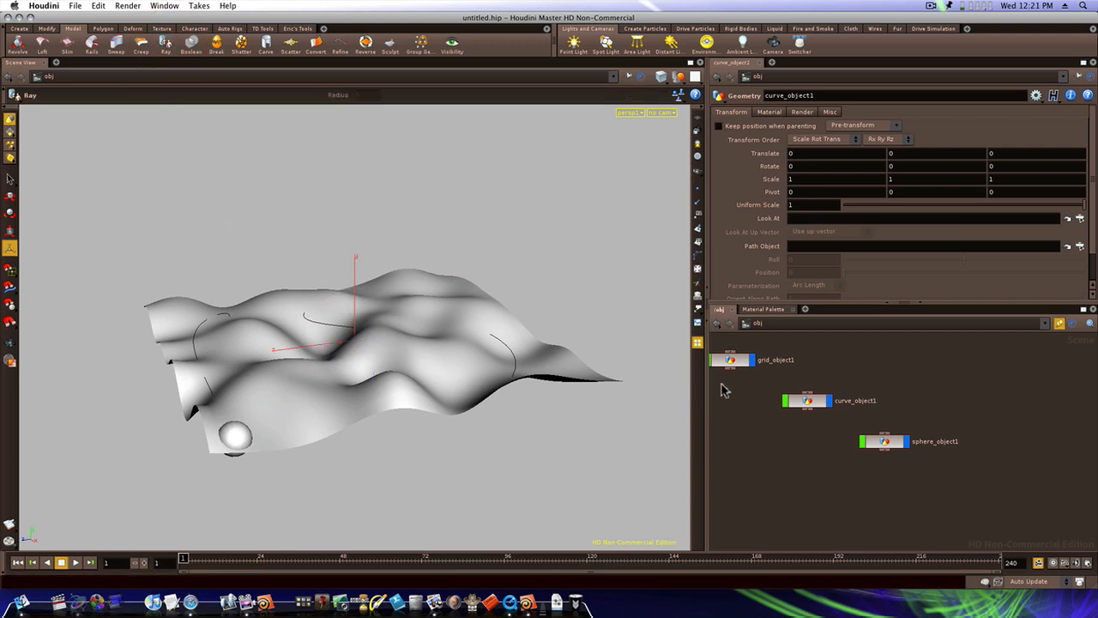
left_click(807, 401)
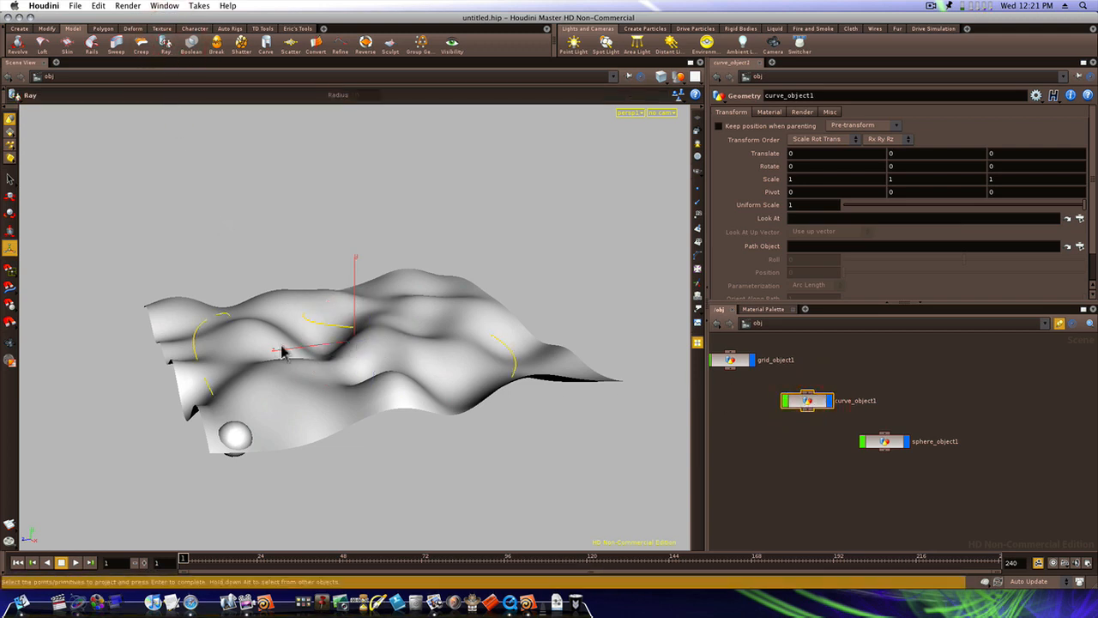
left_click(285, 403)
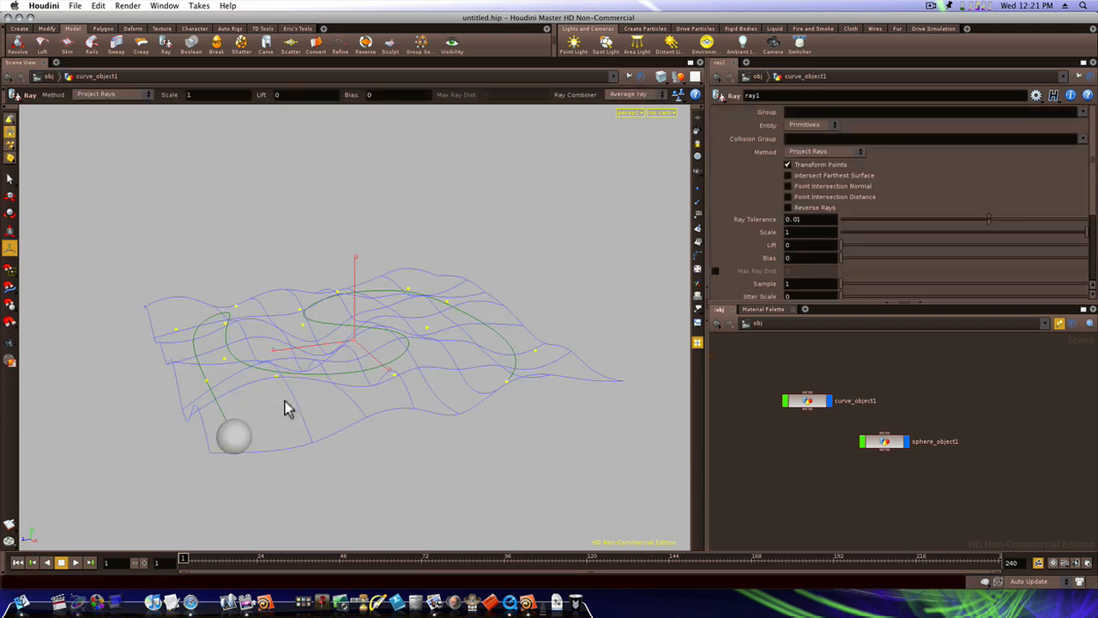
Step: Orbit around the terrain to inspect the curve snapped onto the hills
left_click_drag(288, 409, 358, 364)
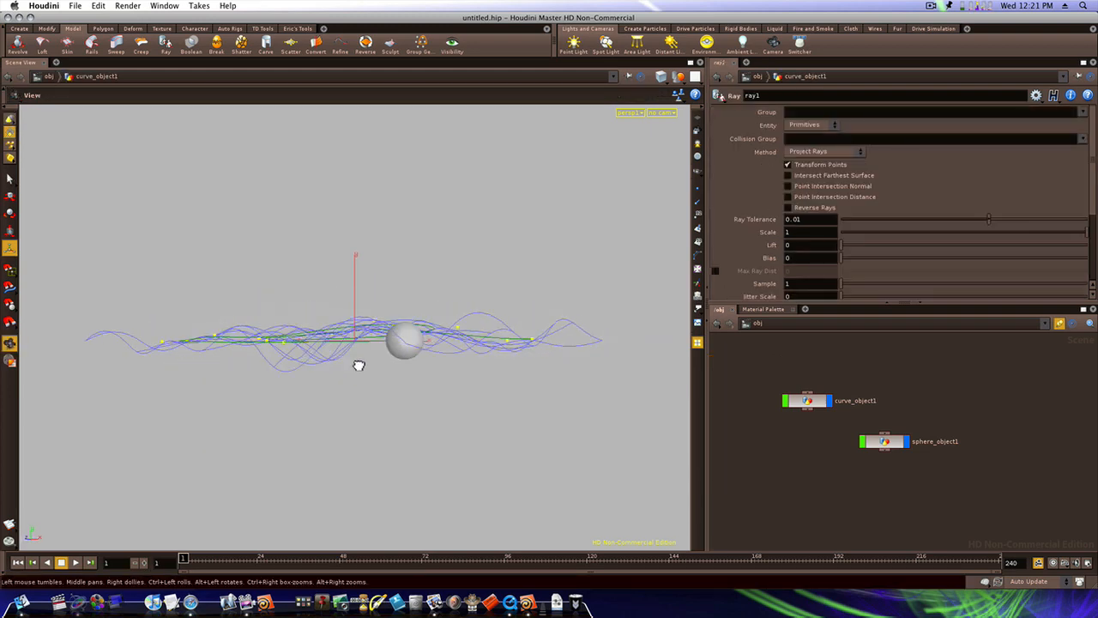
left_click_drag(359, 364, 316, 398)
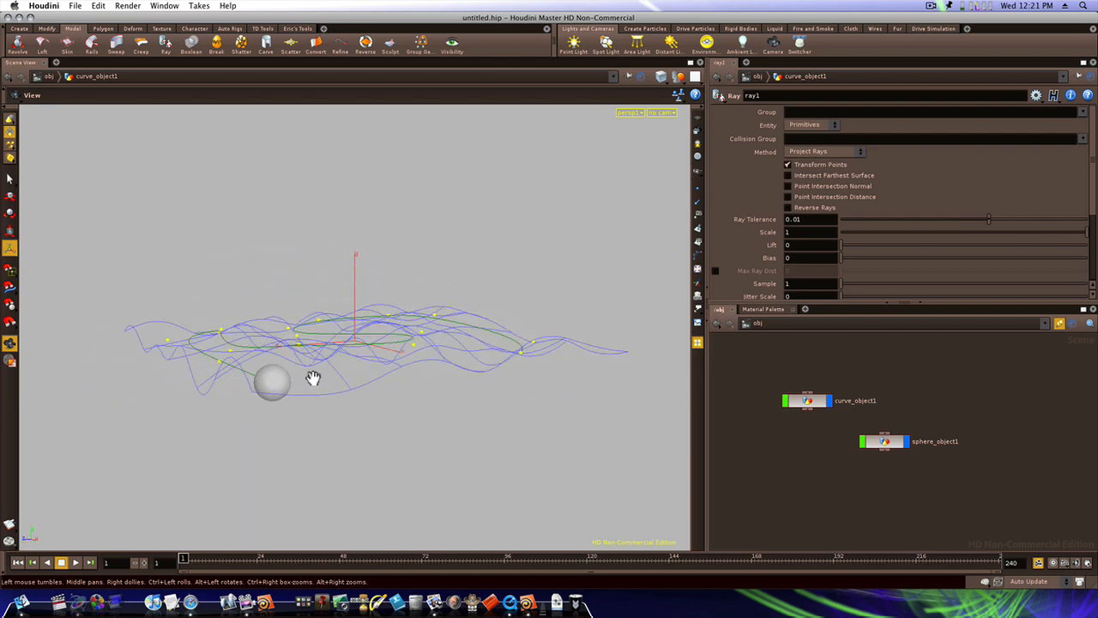
left_click_drag(312, 377, 446, 359)
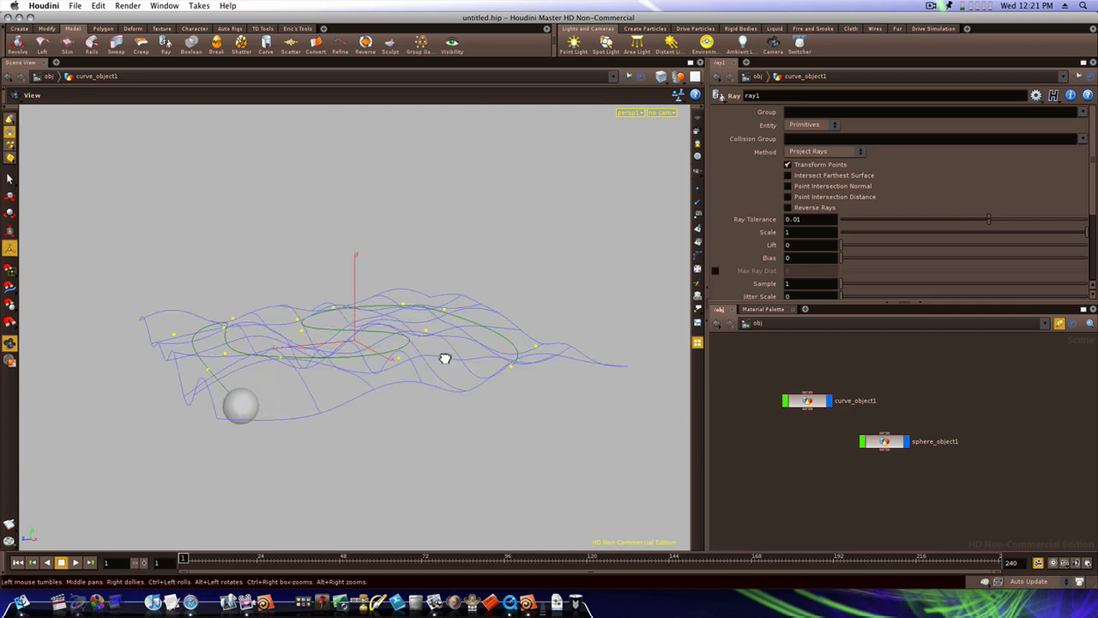
left_click_drag(446, 358, 436, 360)
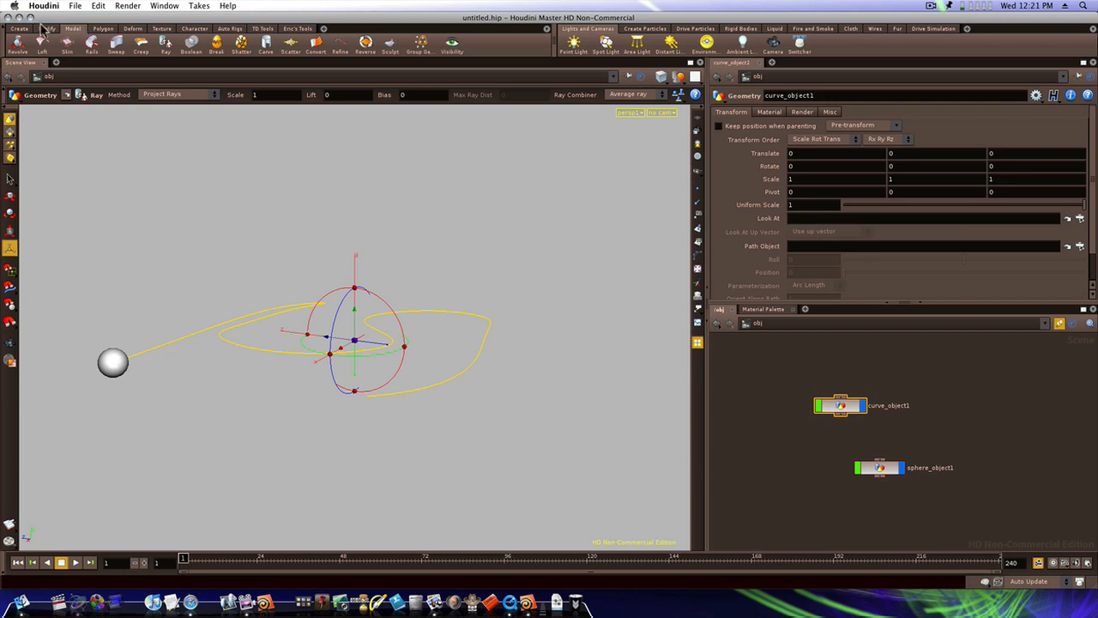
Step: Extract the mountain grid into a separate object with the Modify shelf's Extract tool
left_click(134, 27)
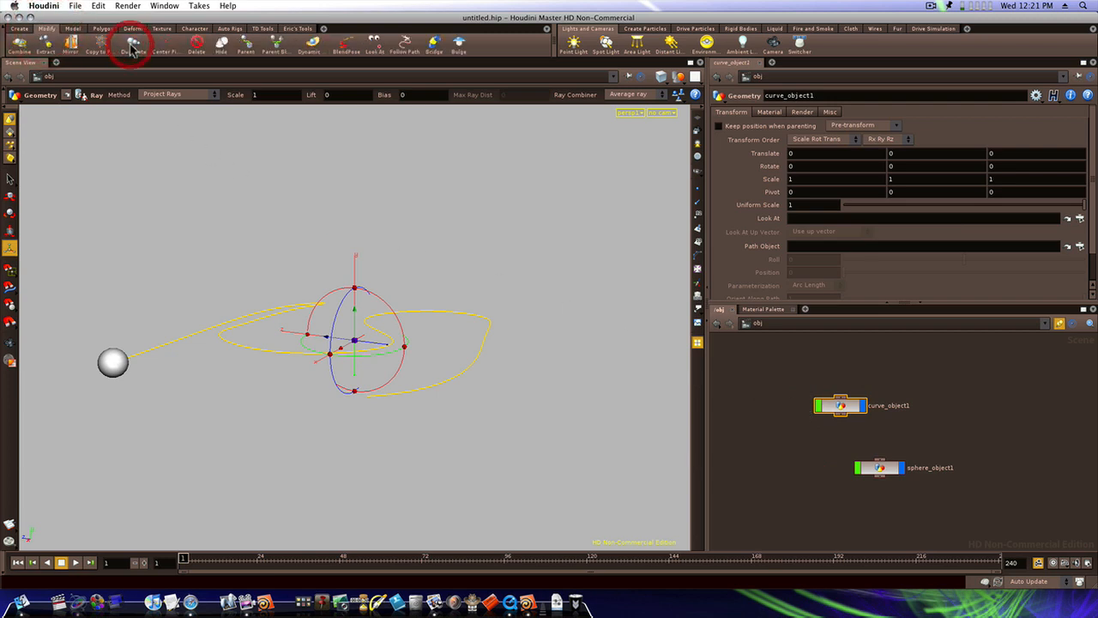
left_click(131, 43)
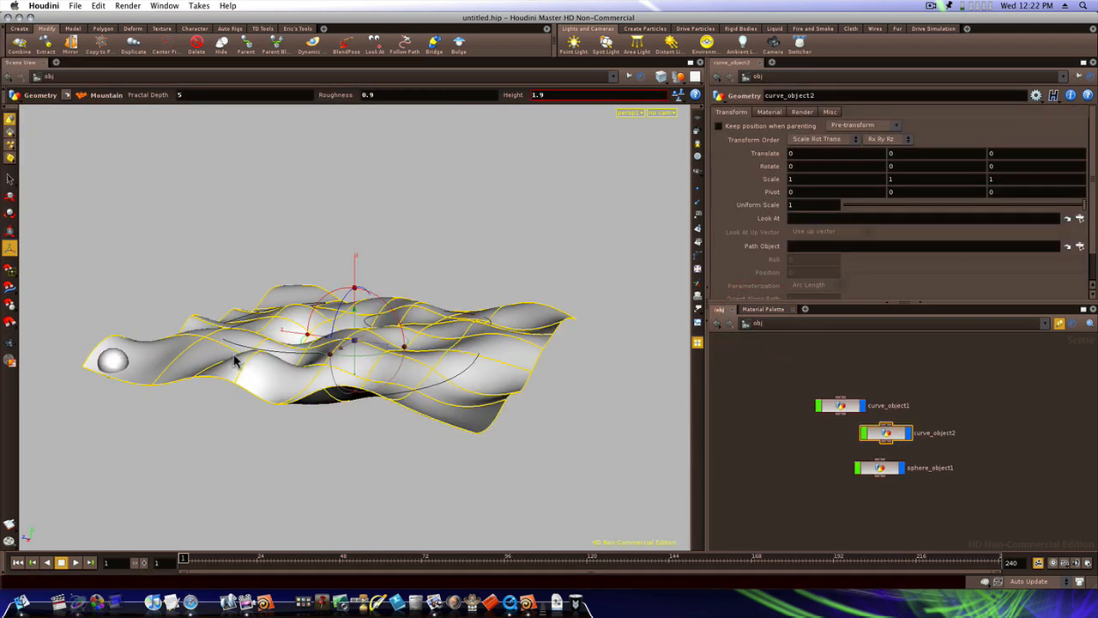
left_click_drag(237, 360, 378, 376)
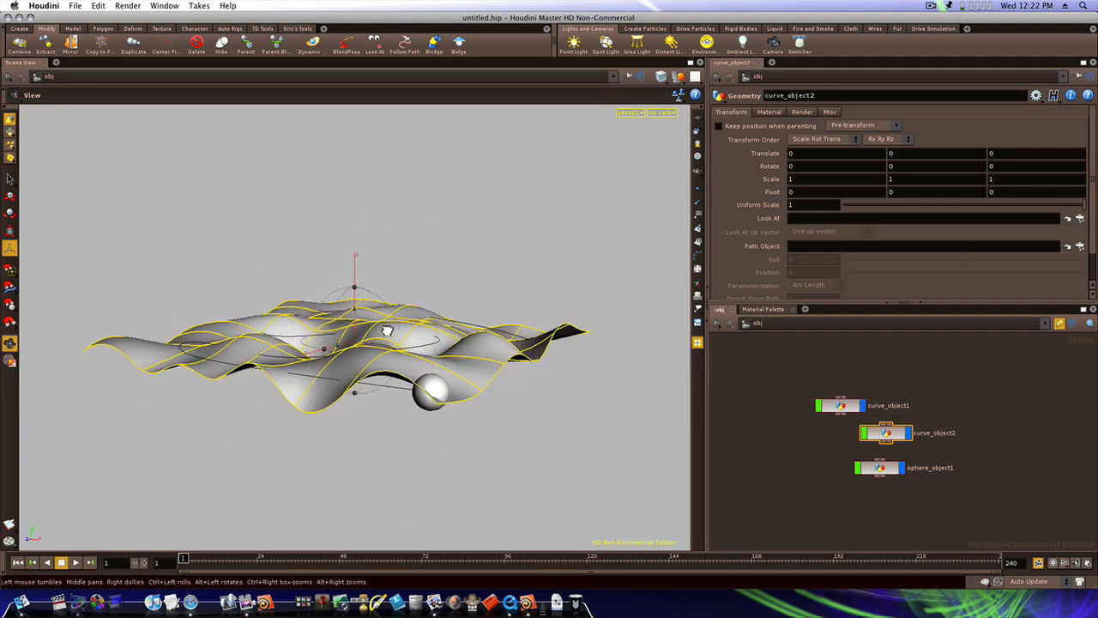
left_click_drag(386, 330, 292, 343)
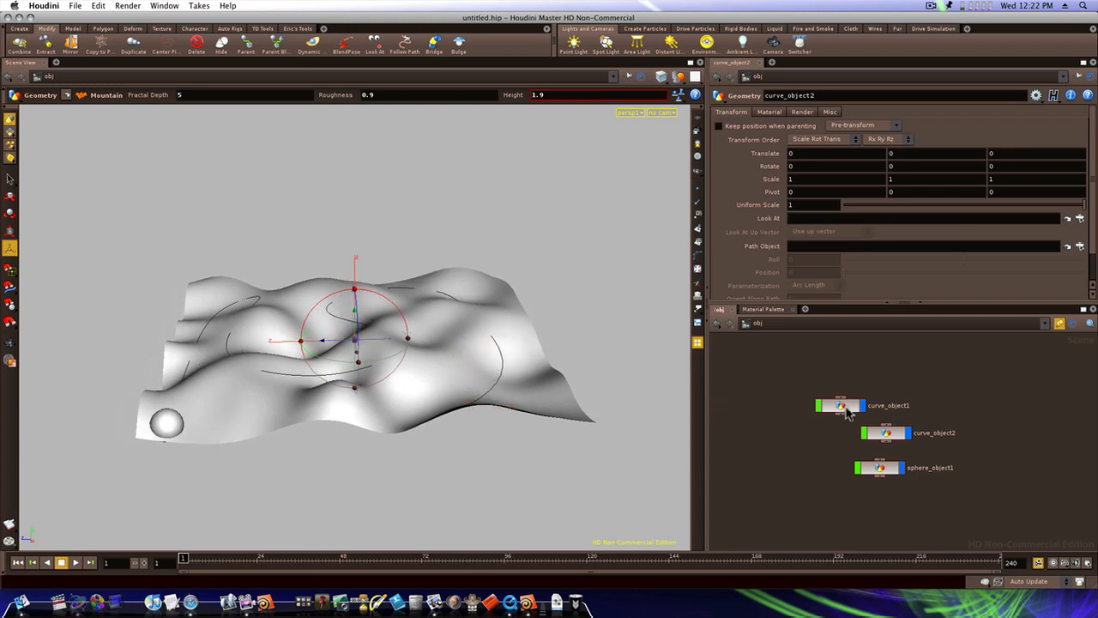
Step: Insert a Resample SOP between curve1 and ray1 so the curve divides into even short segments
left_click(841, 405)
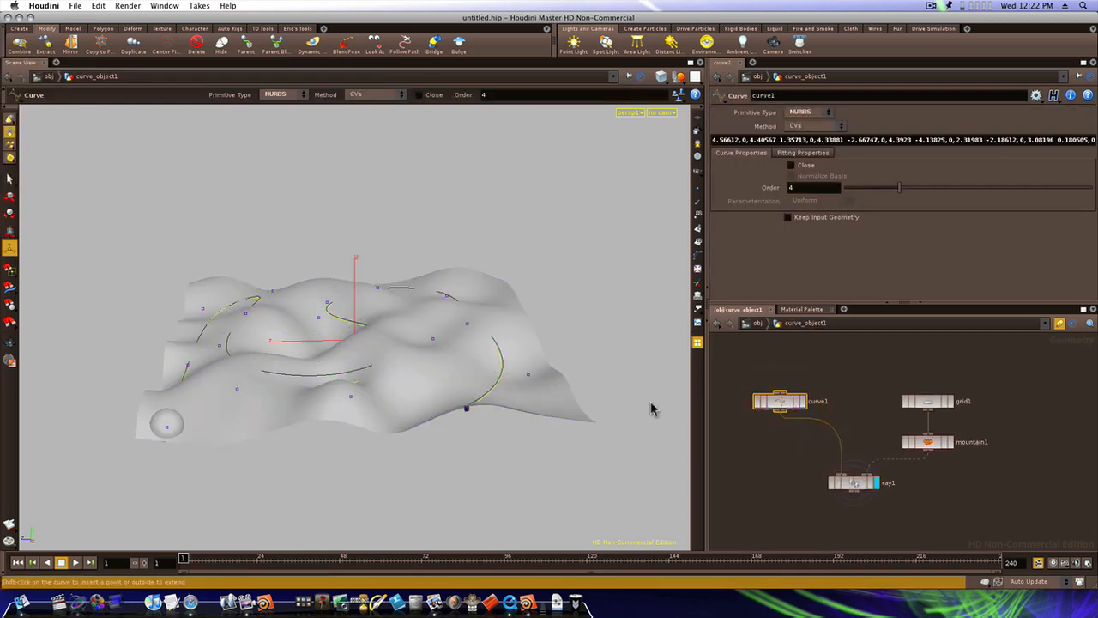
key("Tab")
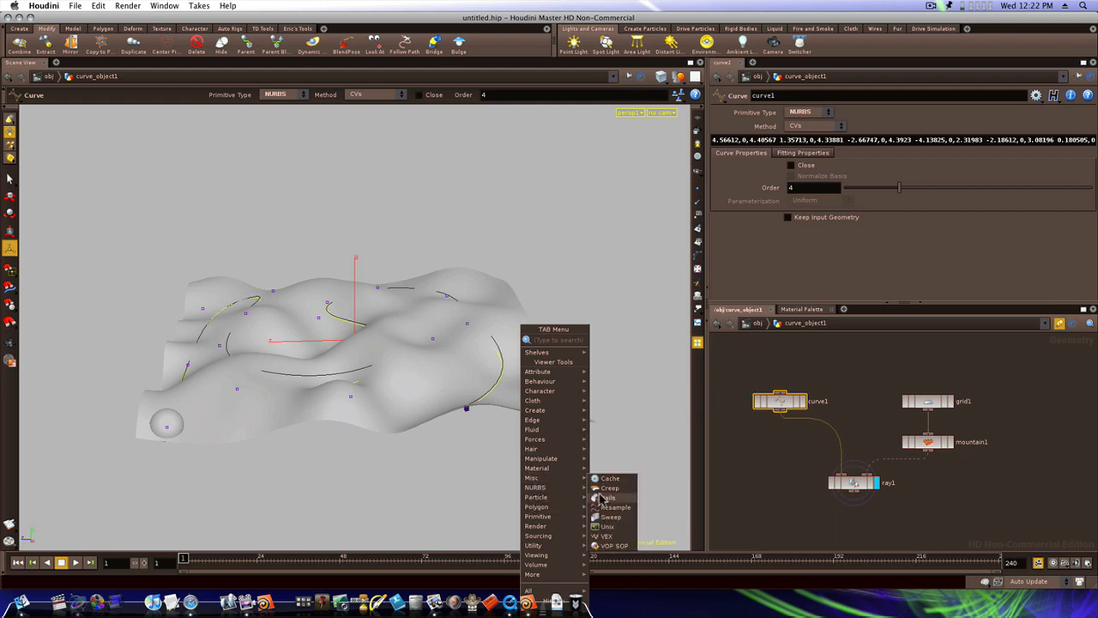
left_click(615, 498)
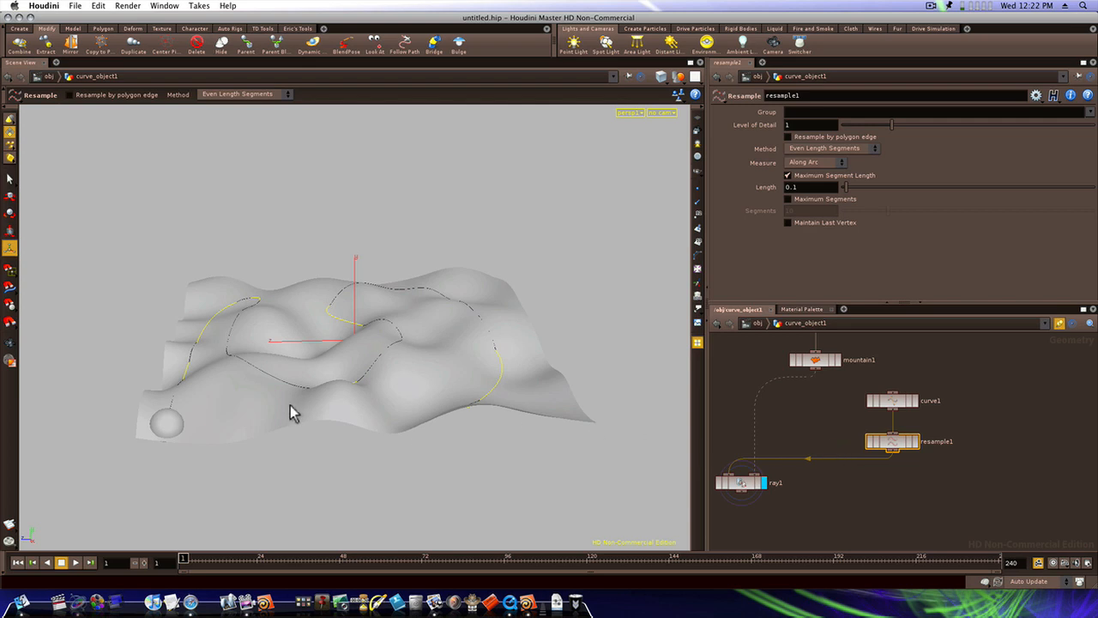
left_click_drag(292, 412, 466, 347)
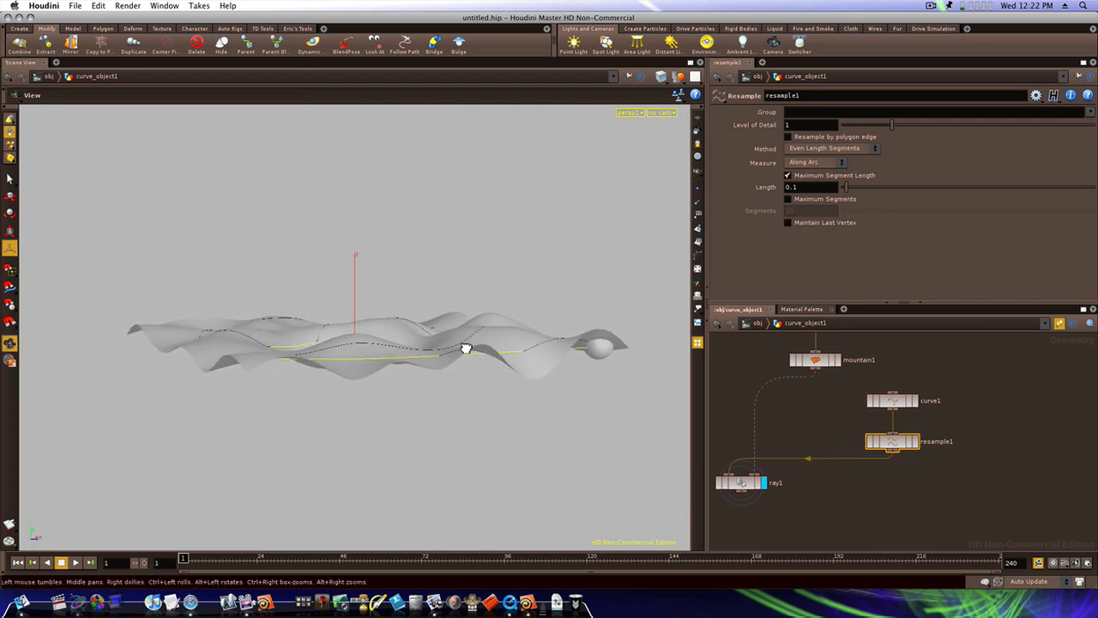
left_click_drag(463, 347, 278, 381)
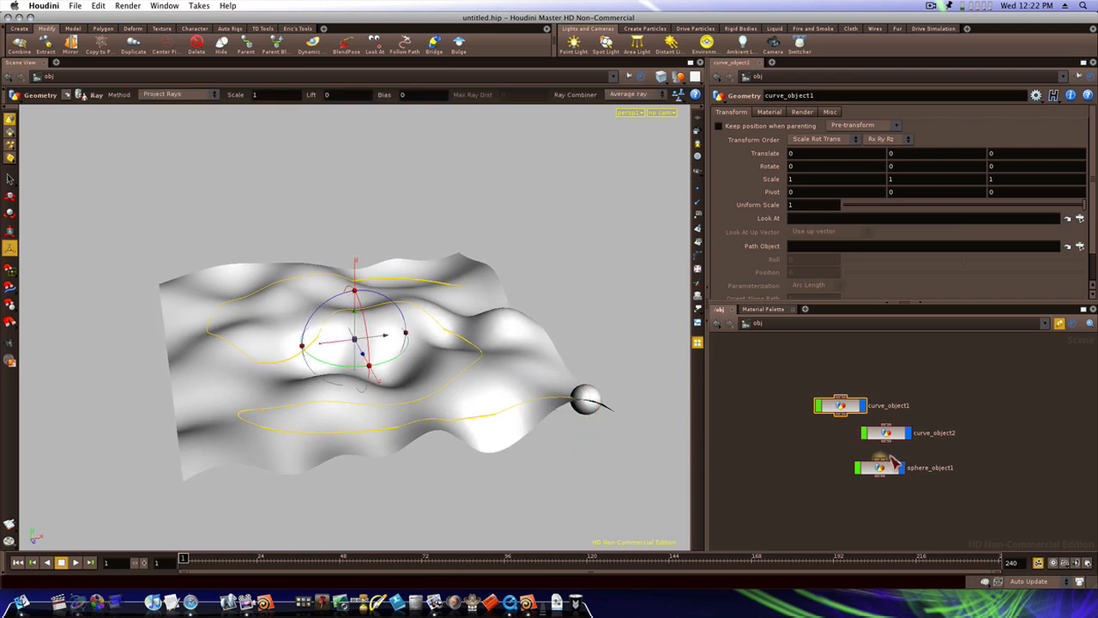
Step: Select sphere_object1 and scrub the playbar so the sphere advances along the terrain-hugging path
left_click(879, 467)
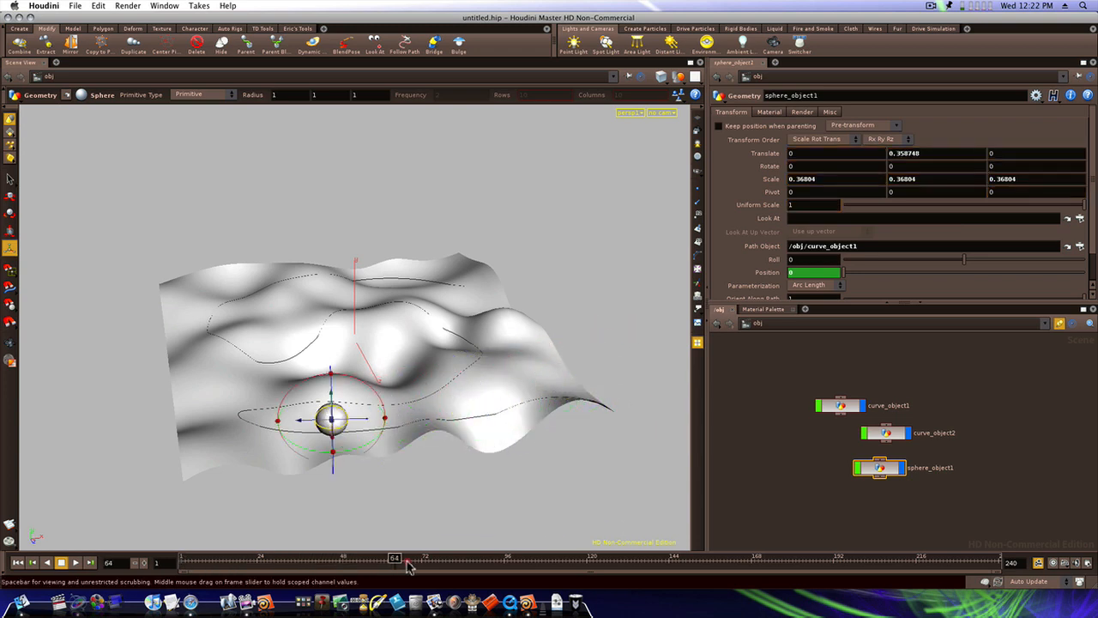
left_click_drag(395, 560, 668, 560)
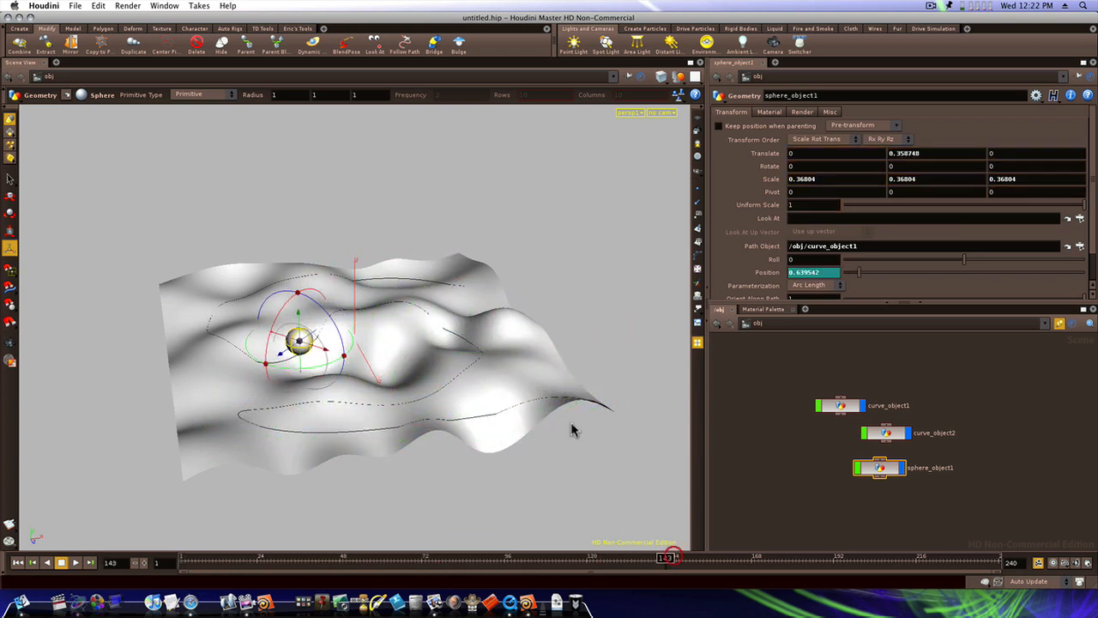
left_click_drag(575, 429, 532, 528)
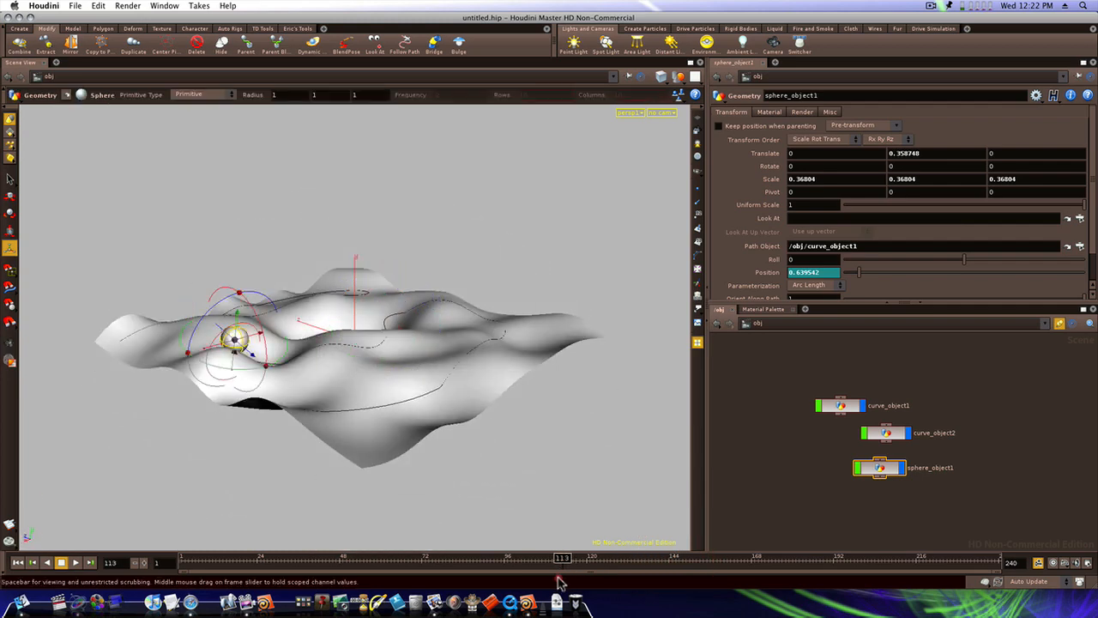
left_click_drag(563, 563, 798, 563)
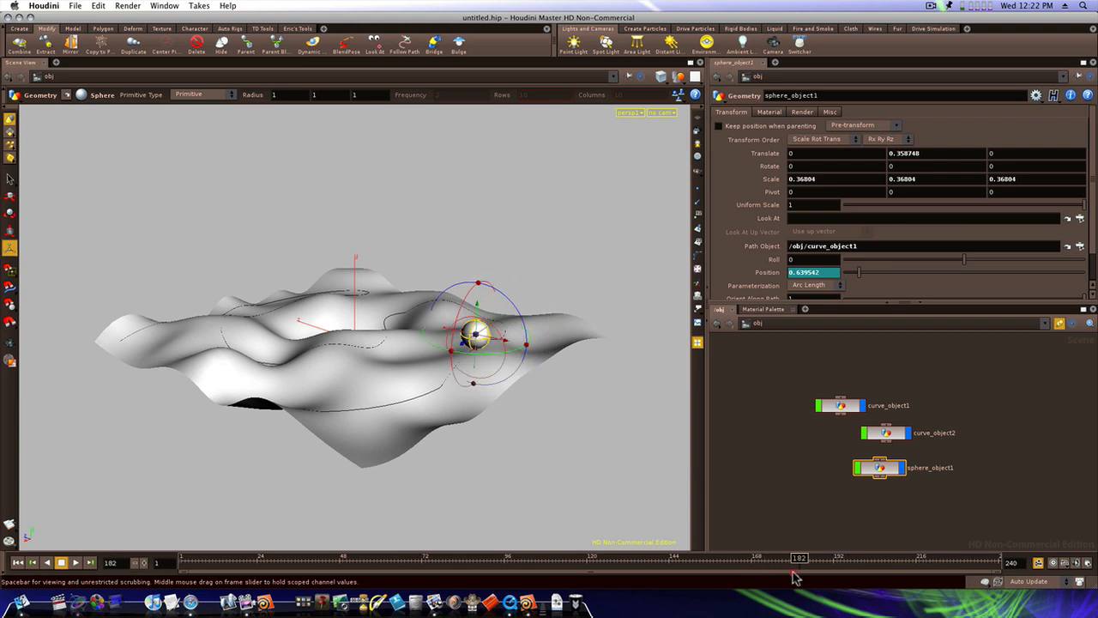